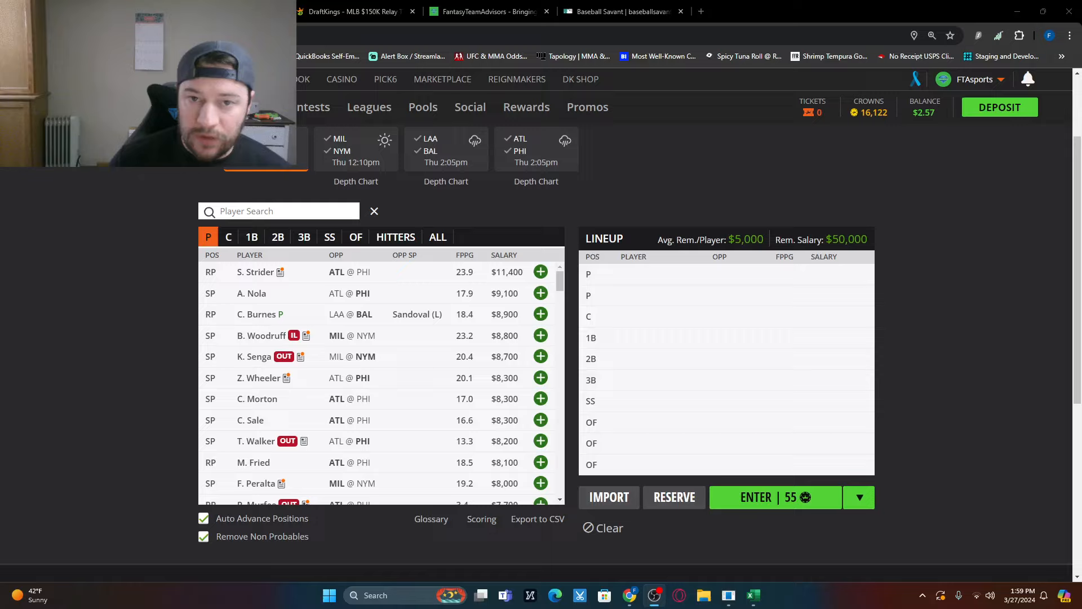
Step: Switch from the DraftKings contest to the FantasyTeamAdvisors site and its MLB menu
left_click(622, 11)
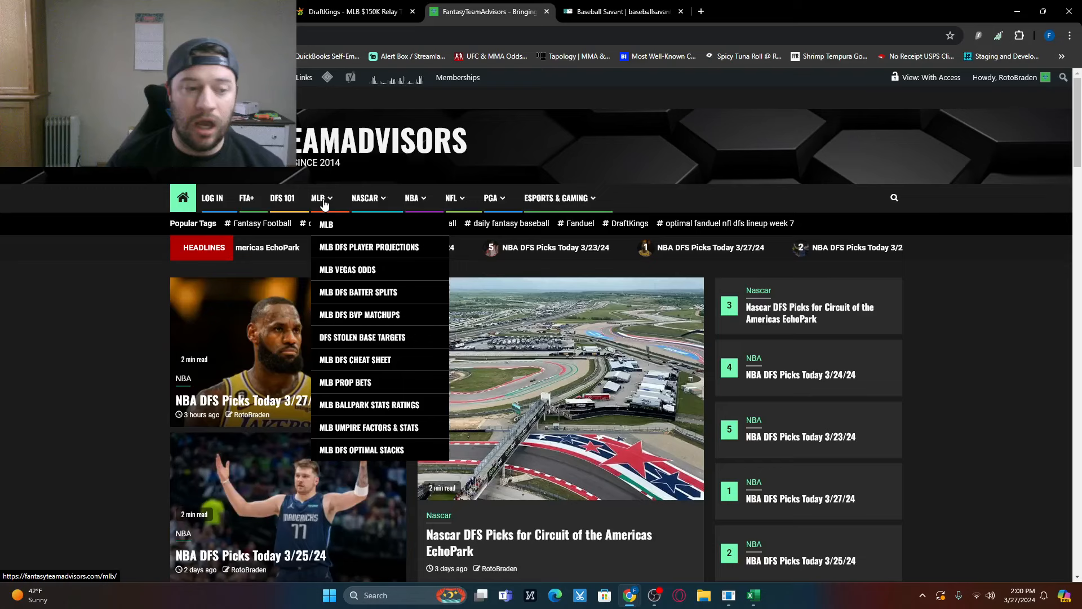
Step: Switch to the Baseball Savant tab showing no games for 3/27
left_click(619, 11)
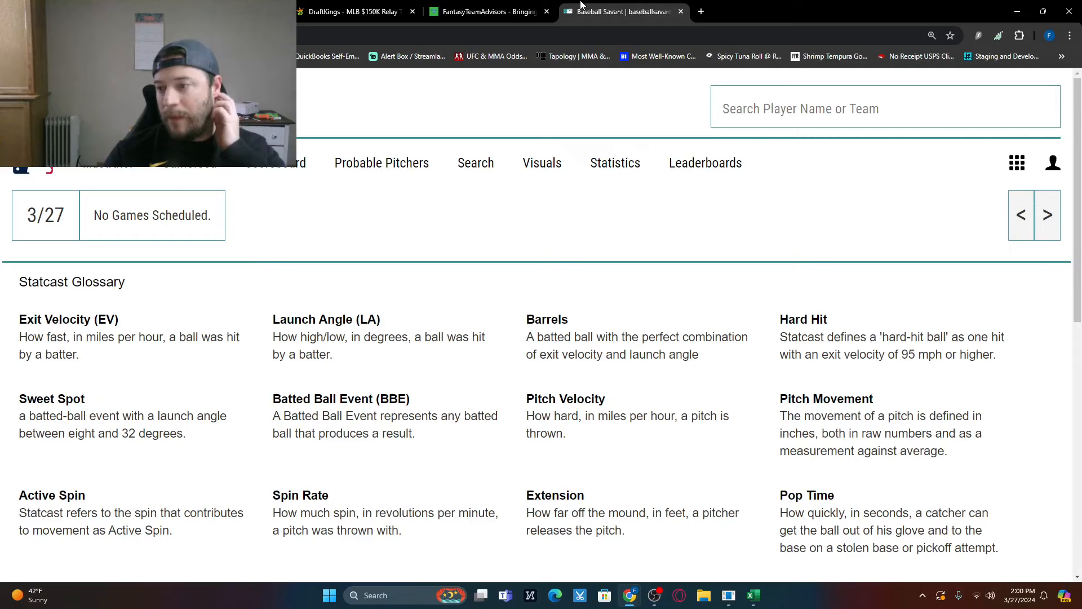
Step: Advance to 3/28 for the LAA @ BAL Statcast preview, then return to DraftKings
left_click(45, 214)
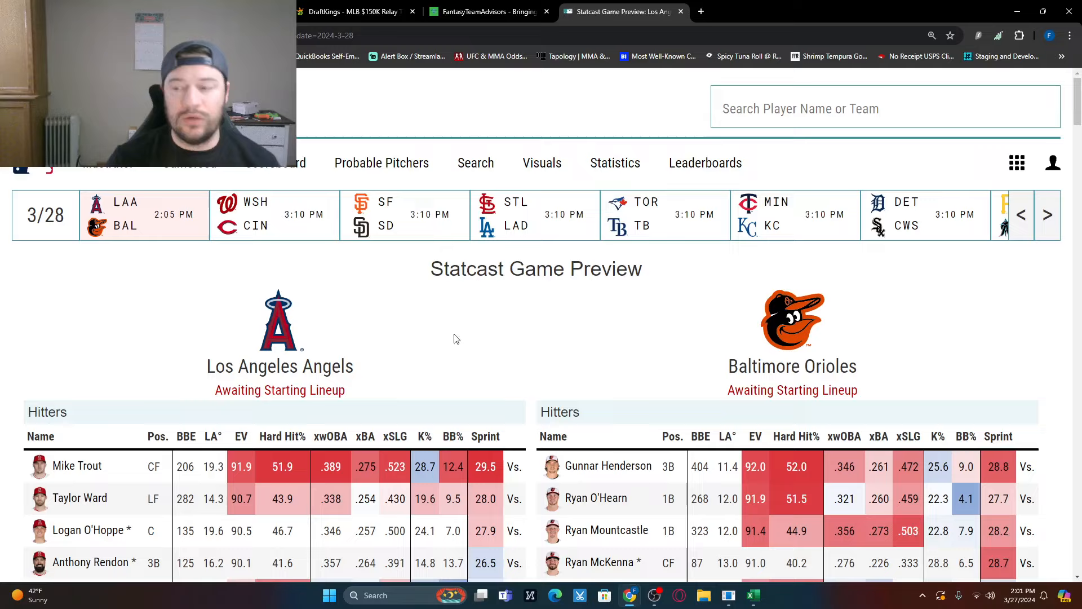
left_click(353, 11)
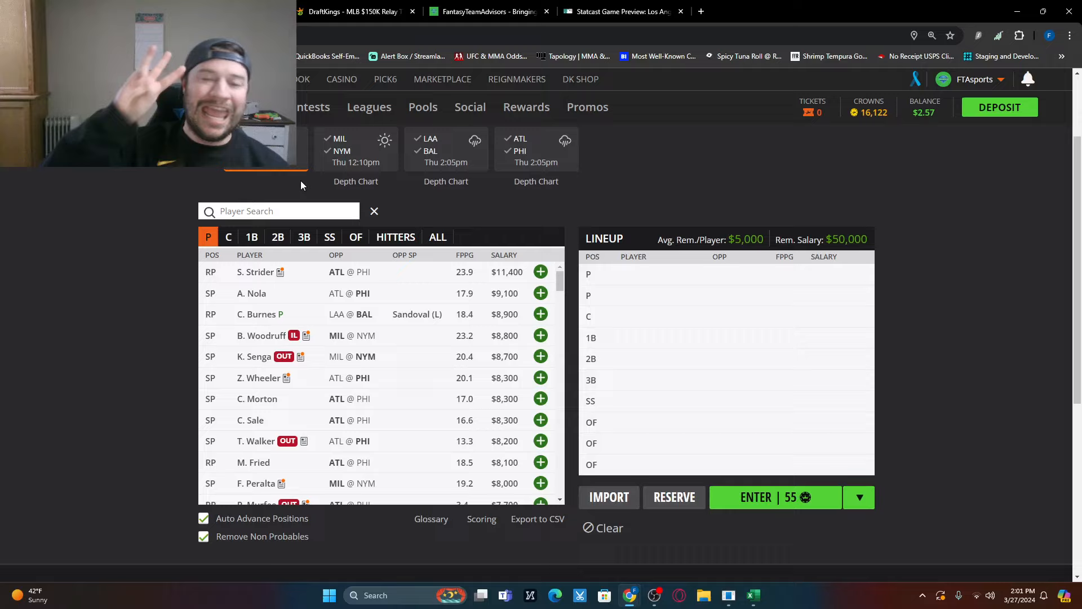
left_click(487, 12)
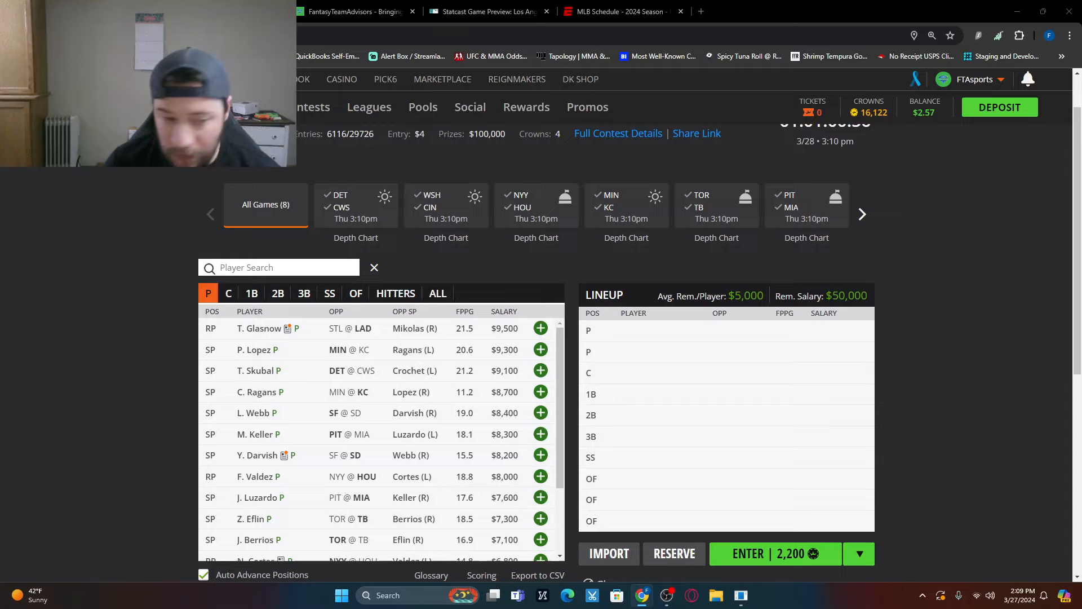
mouse_move(261, 501)
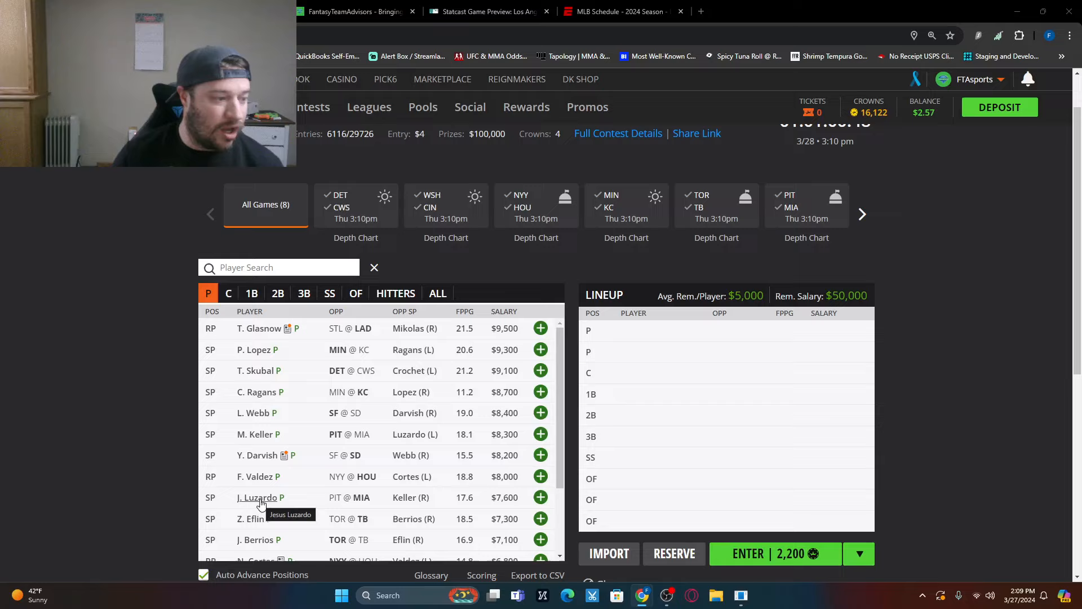
mouse_move(439, 518)
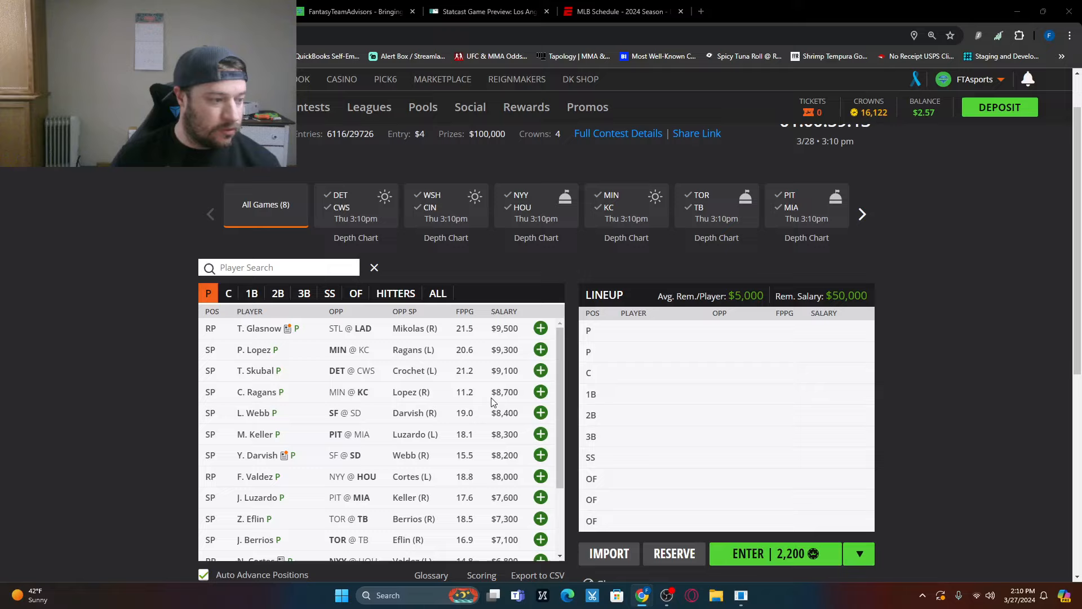
mouse_move(518, 439)
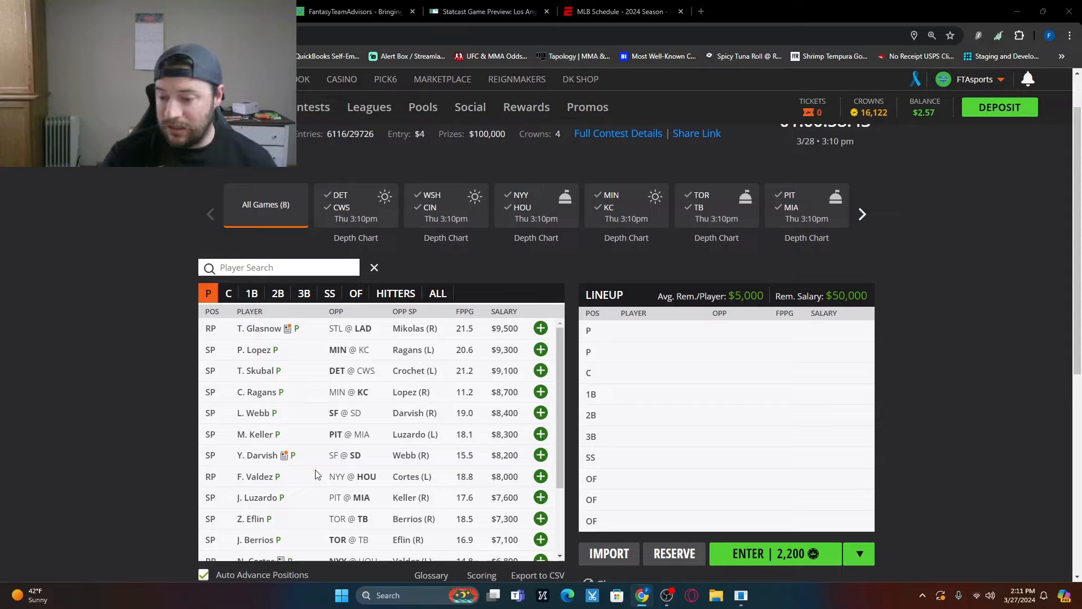
mouse_move(253, 519)
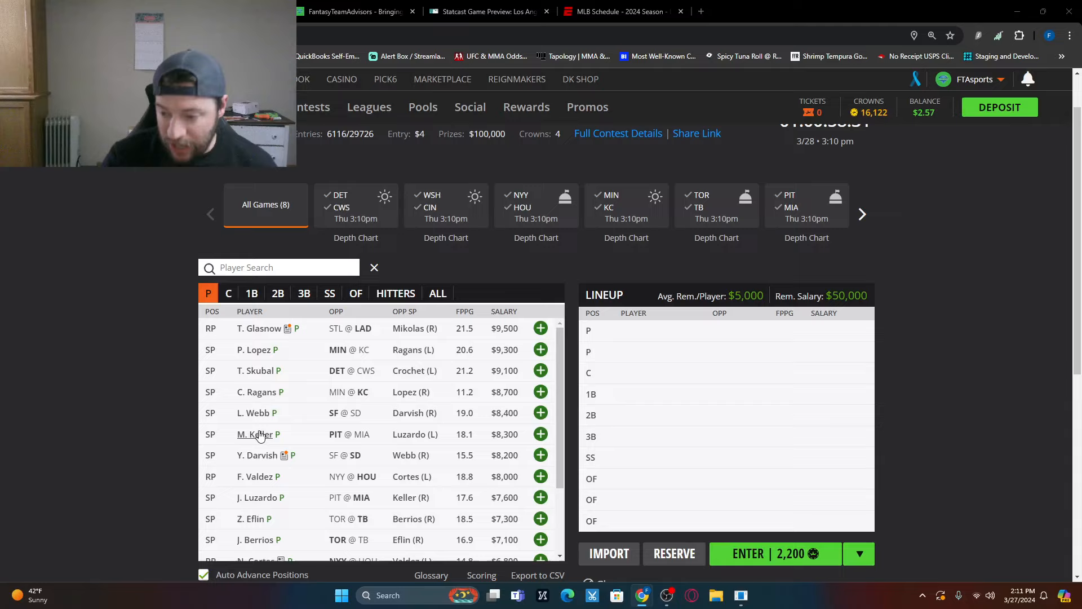
mouse_move(262, 435)
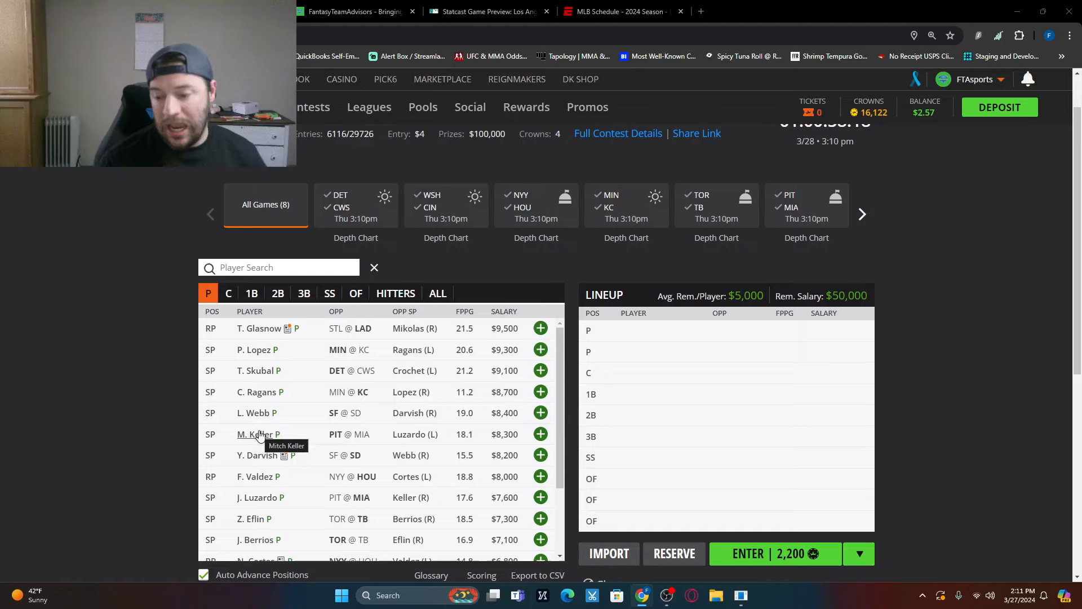
Step: Scroll the pitcher pool down to the cheapest arms around M. Mikolas at $5,800
scroll("down", 3)
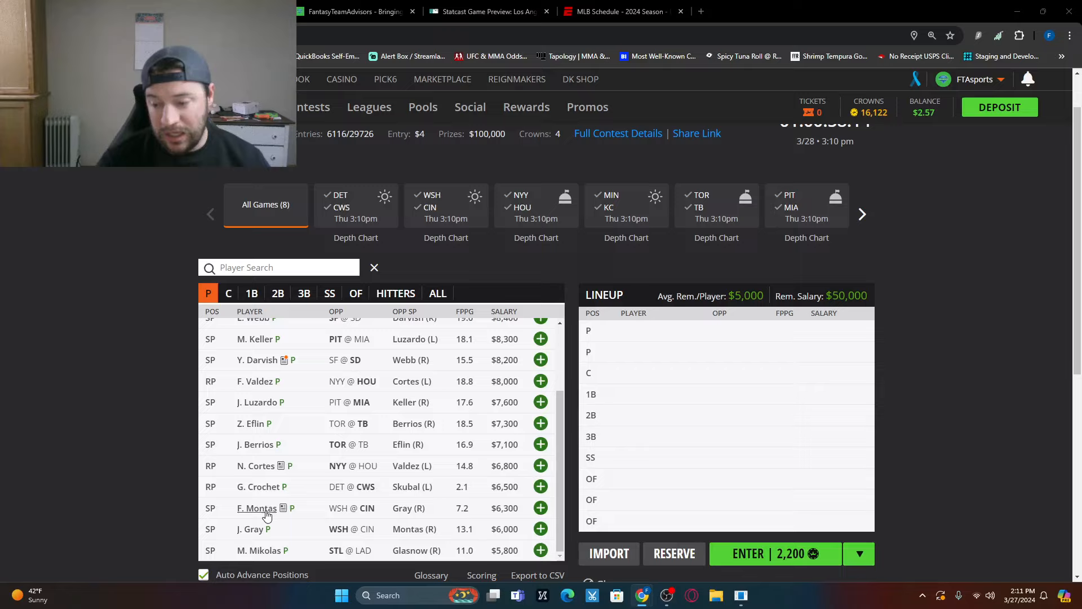
left_click(255, 508)
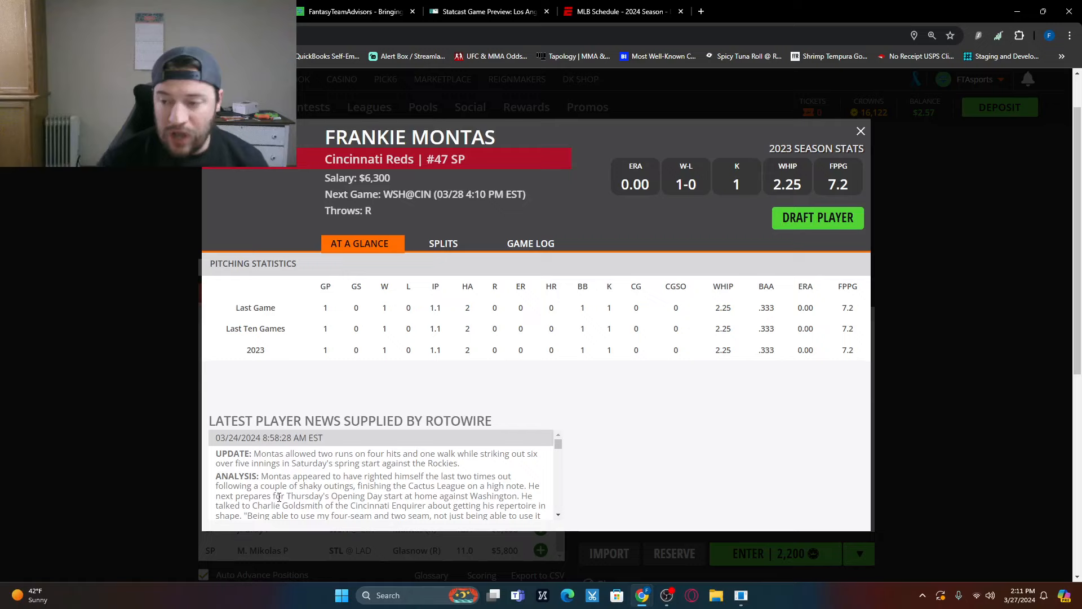
left_click(530, 244)
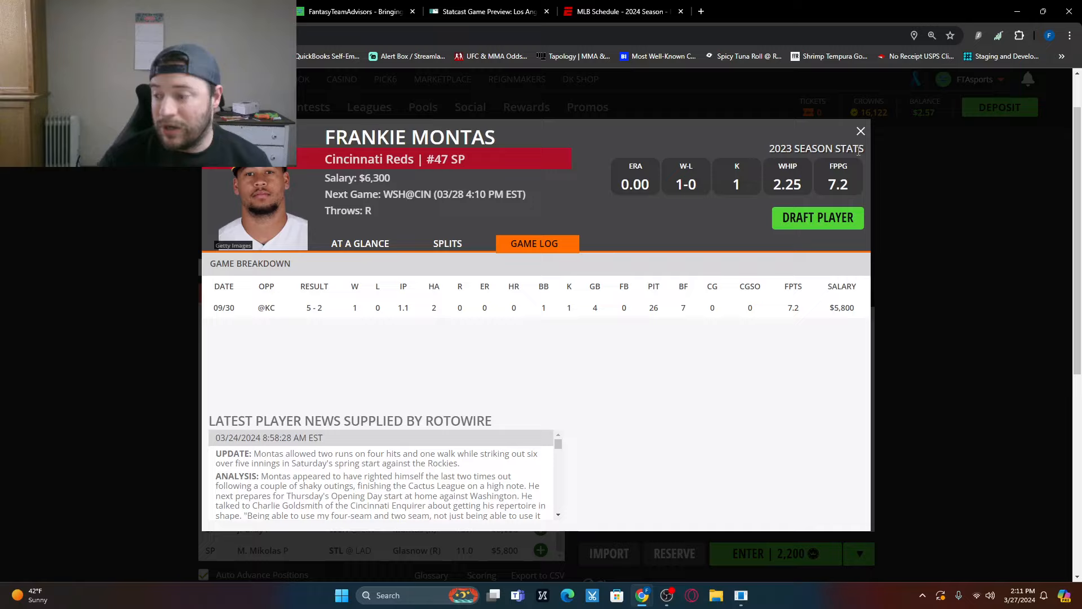
left_click(862, 131)
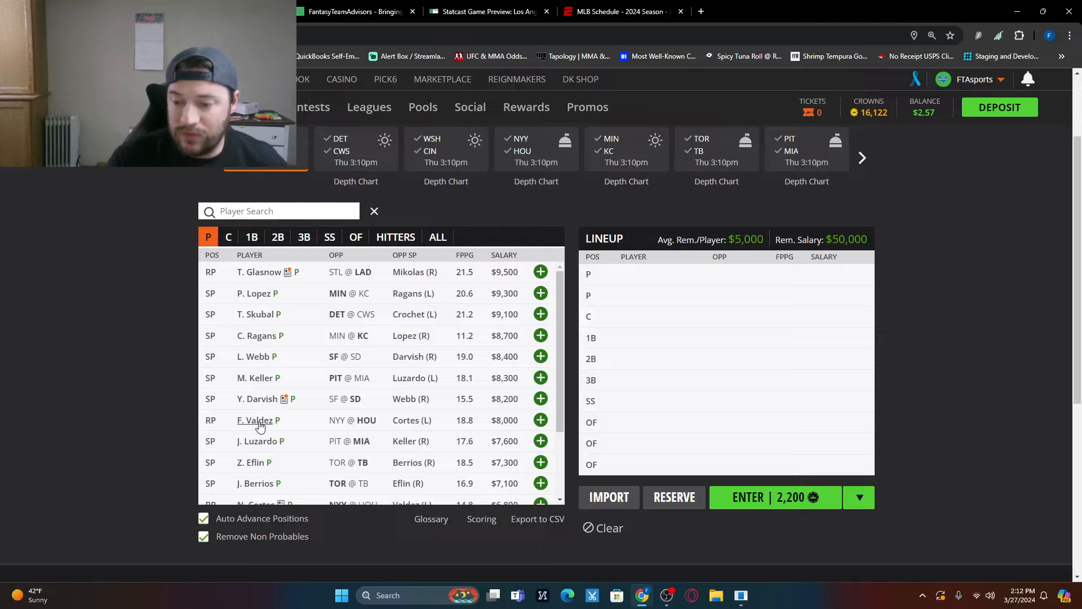
mouse_move(248, 422)
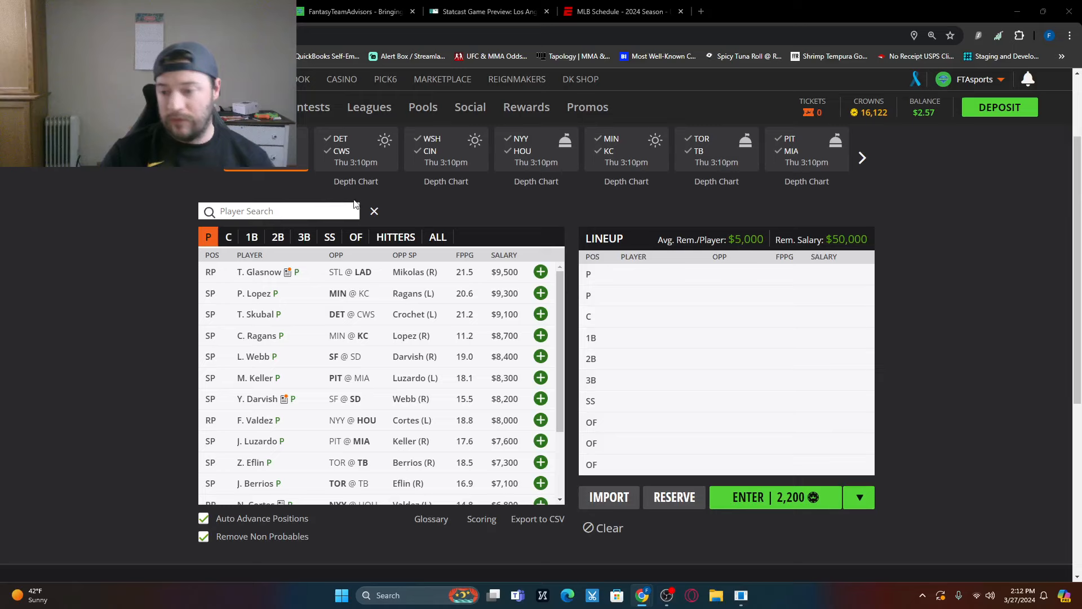
Step: Filter the player pool to catchers, led by W. Smith at $4,800
left_click(227, 236)
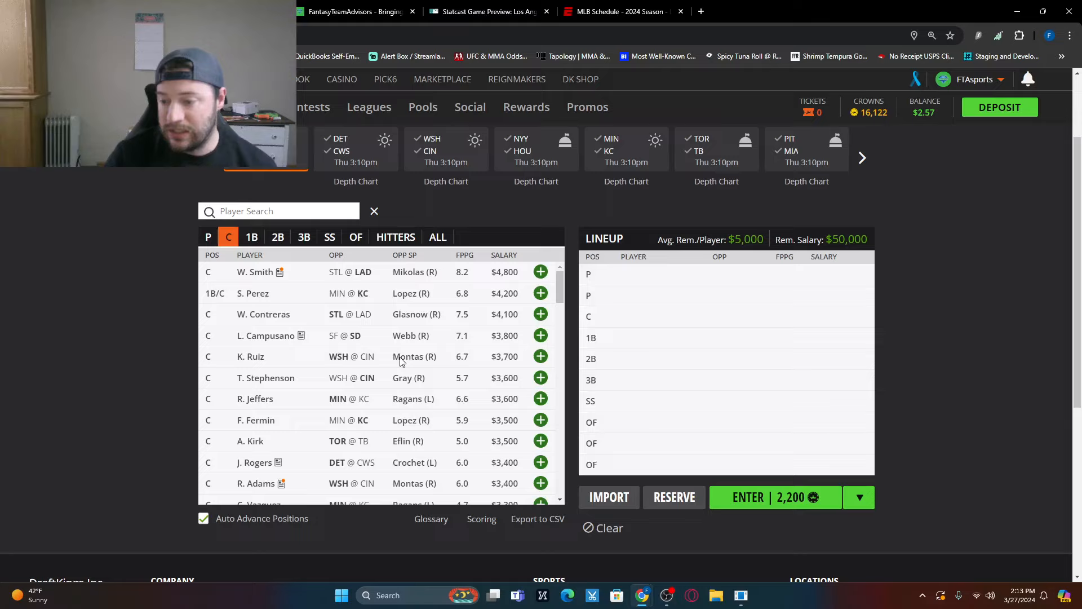
Step: Filter to first basemen and scroll their matchups and salaries below Ohtani and Freeman
left_click(251, 237)
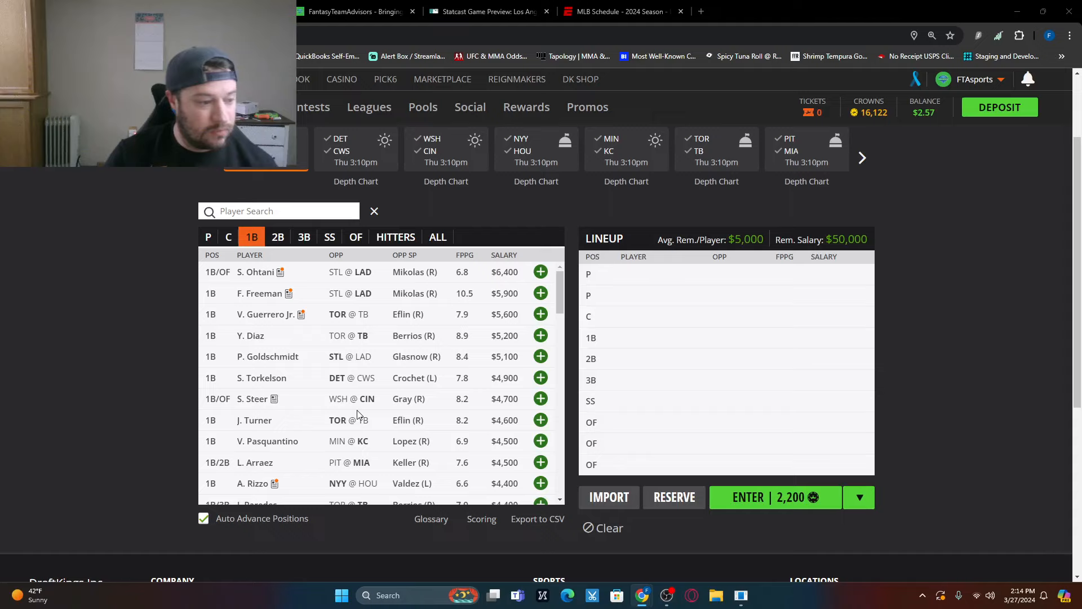
scroll("down", 3)
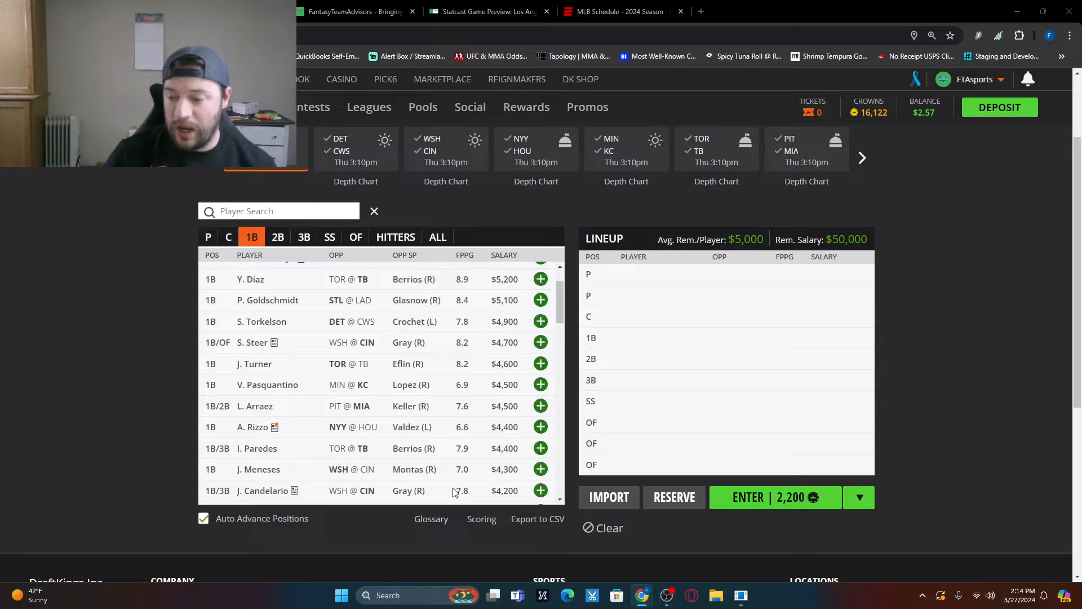
mouse_move(376, 376)
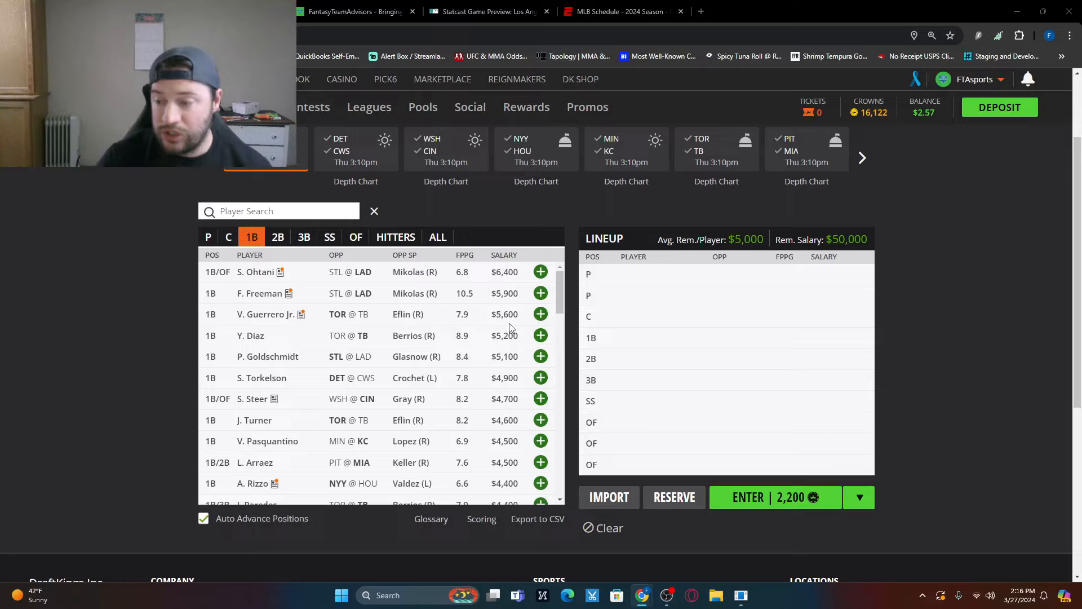
mouse_move(519, 327)
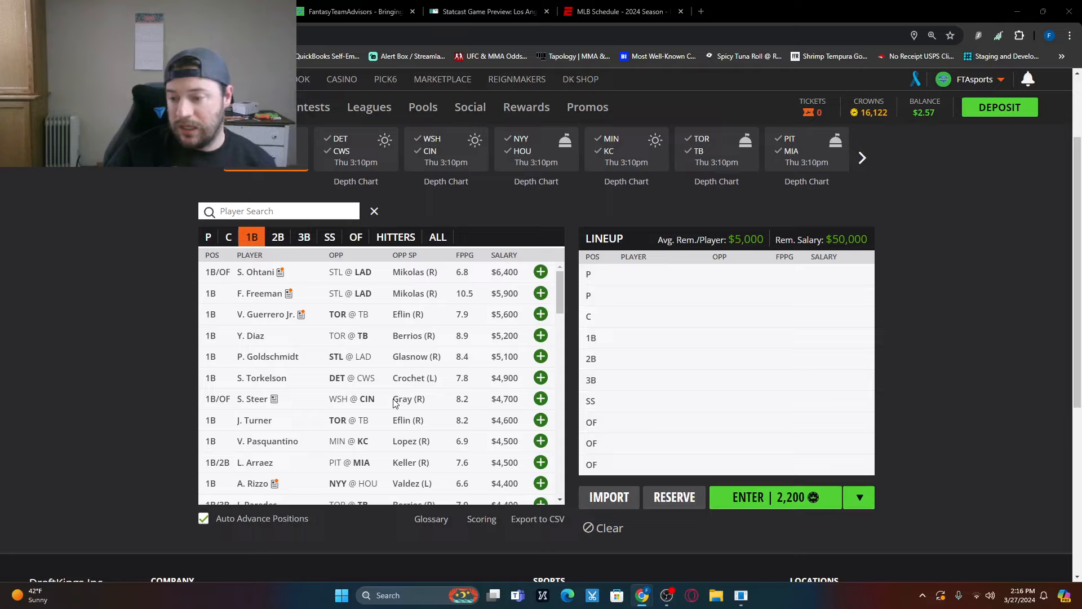
mouse_move(403, 387)
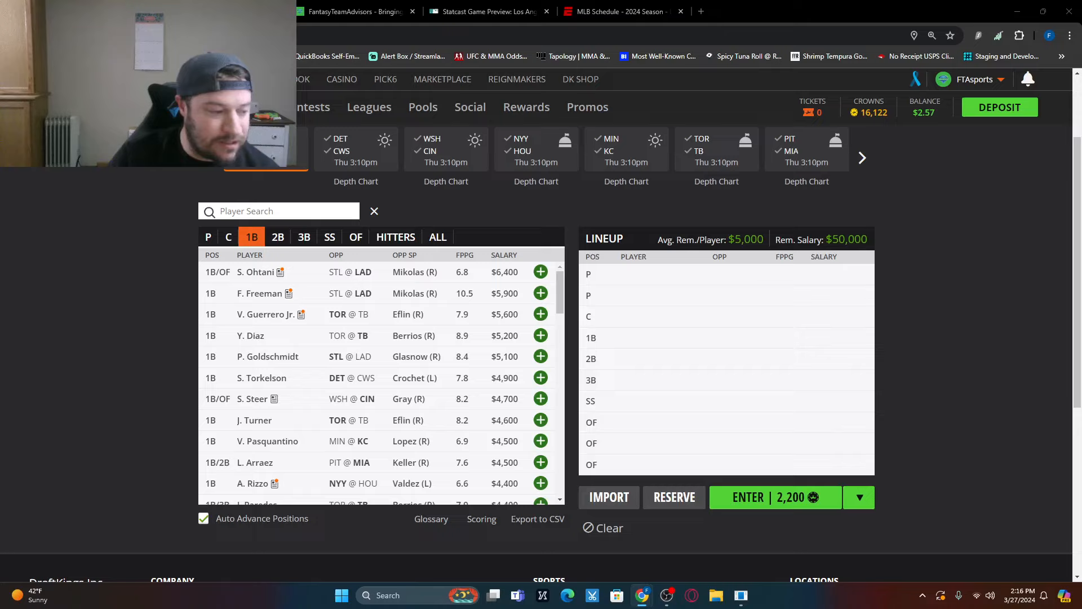
scroll("down", 3)
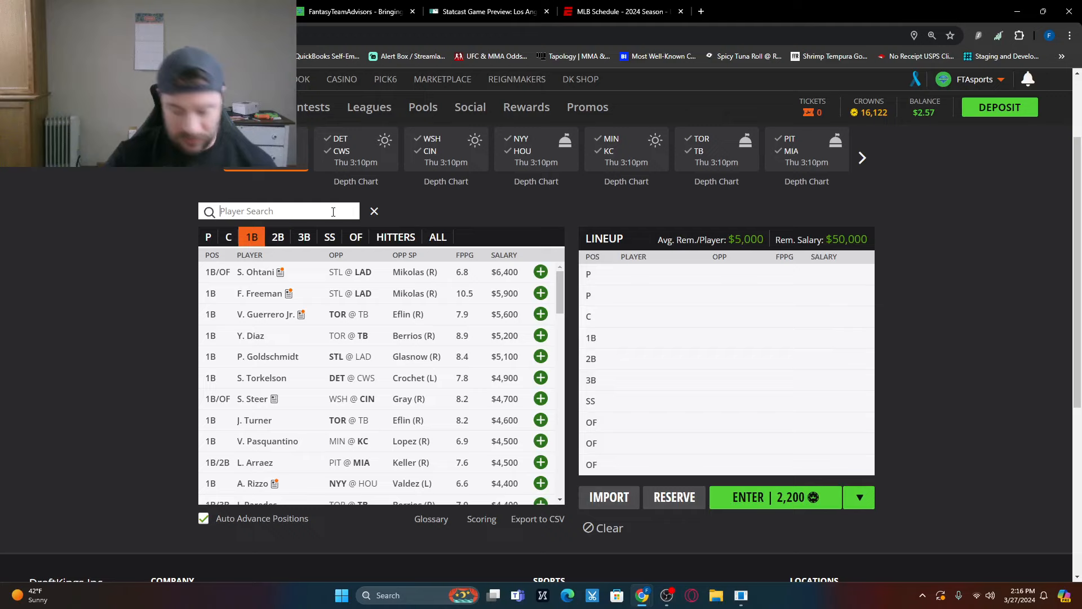
type("pere")
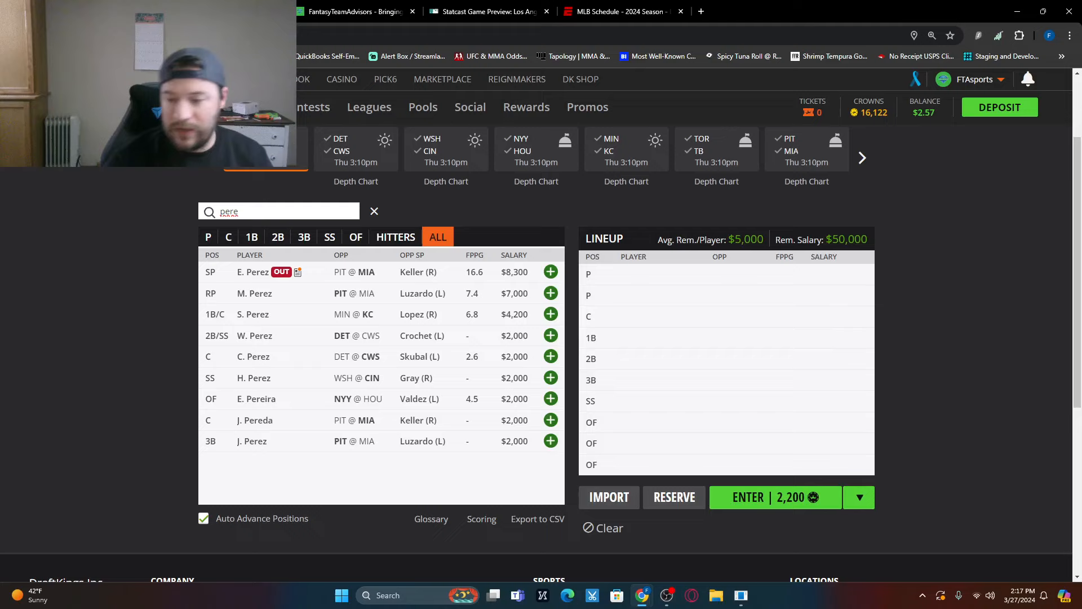
left_click(252, 237)
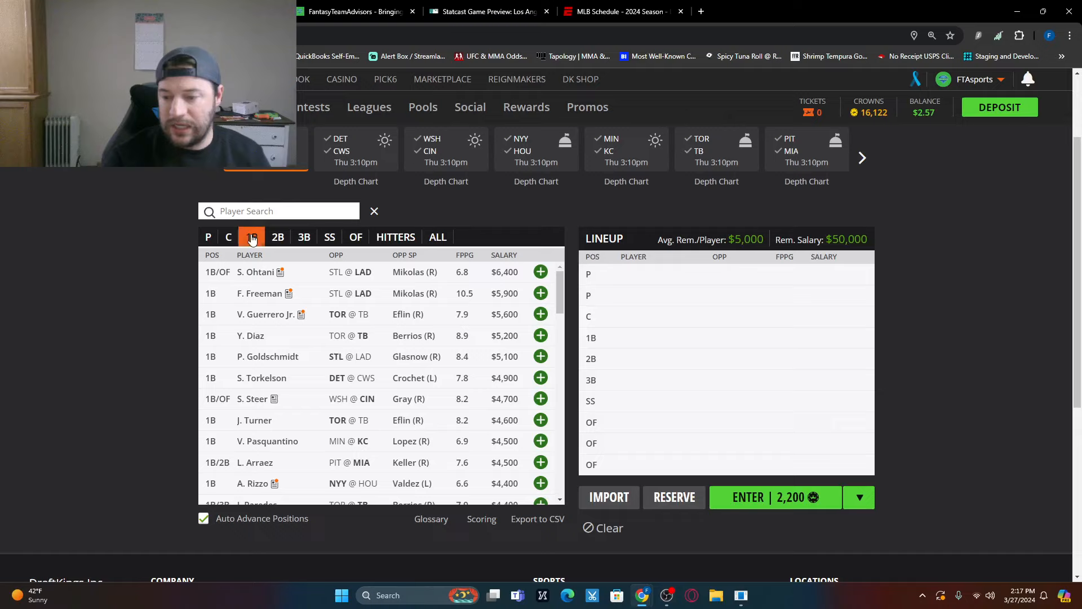
scroll("down", 3)
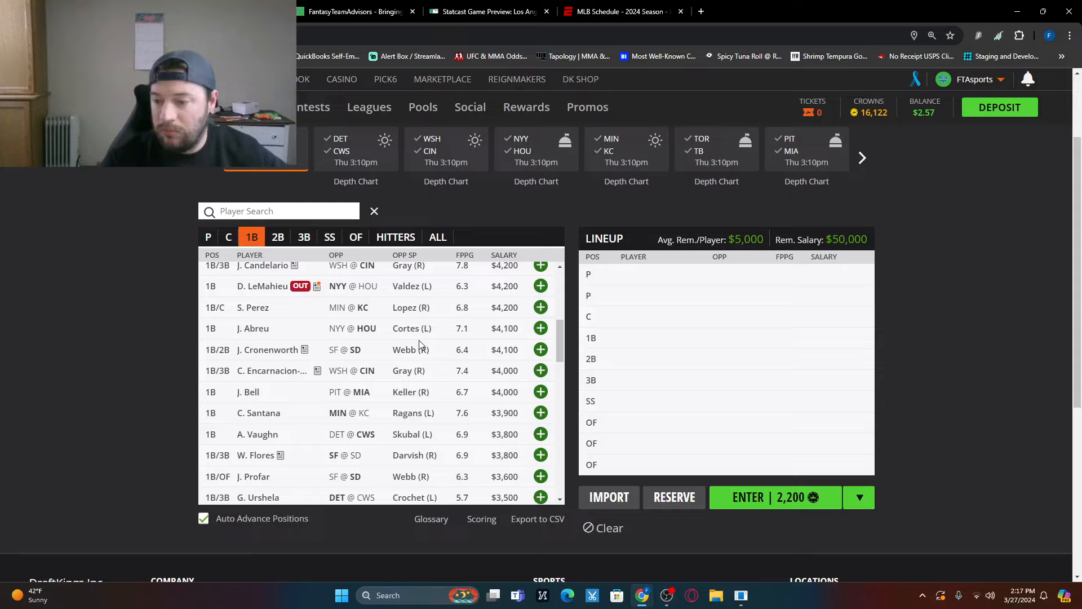
mouse_move(431, 342)
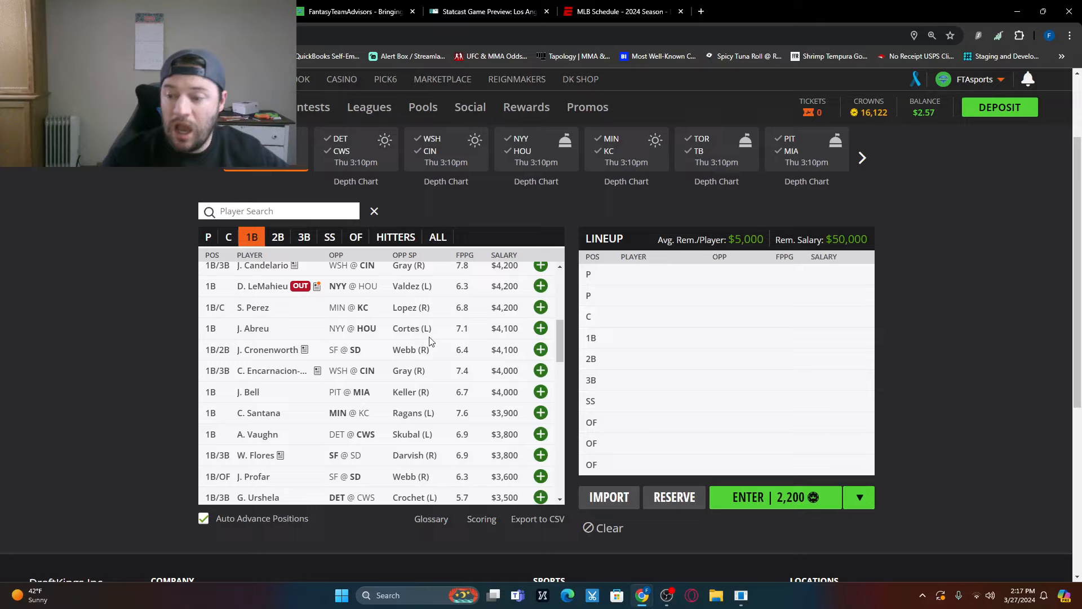
mouse_move(417, 334)
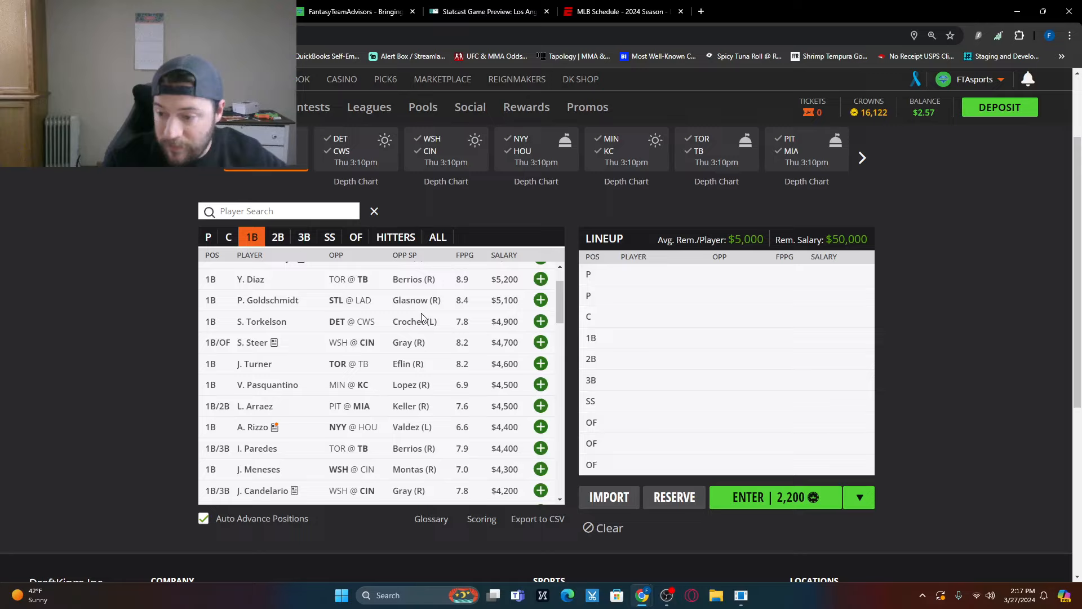
mouse_move(423, 308)
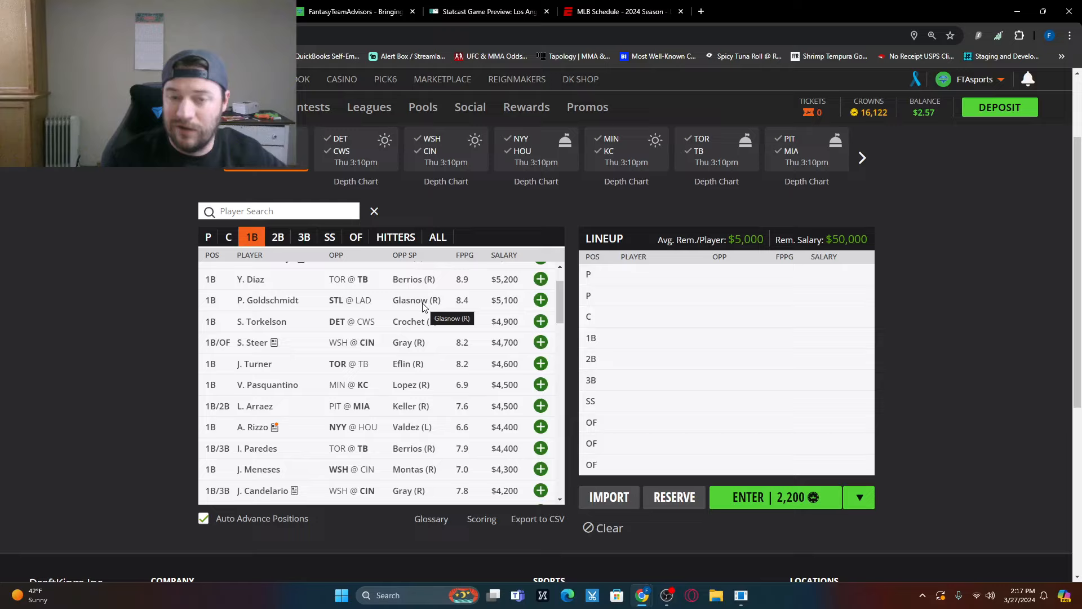
mouse_move(367, 389)
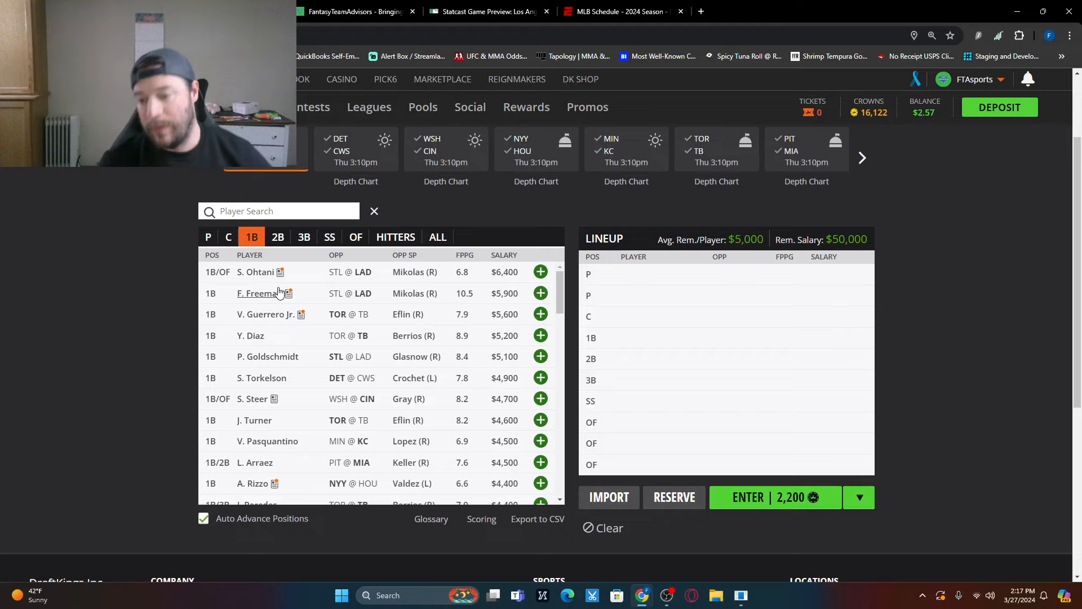
Step: Filter to second basemen, led by M. Betts at $6,500 and J. Altuve at $5,500
left_click(277, 237)
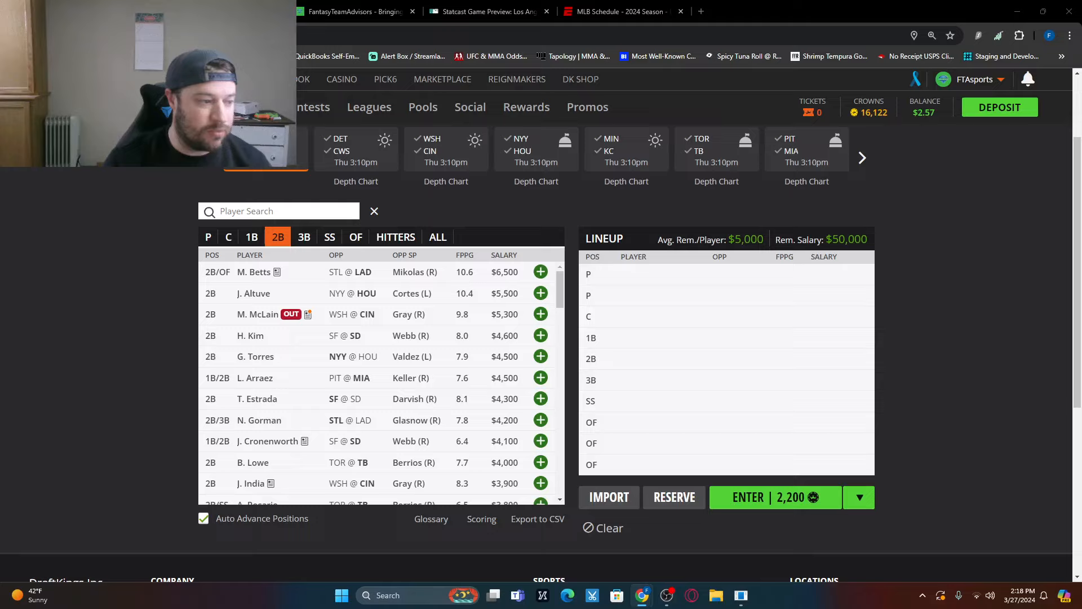
mouse_move(522, 453)
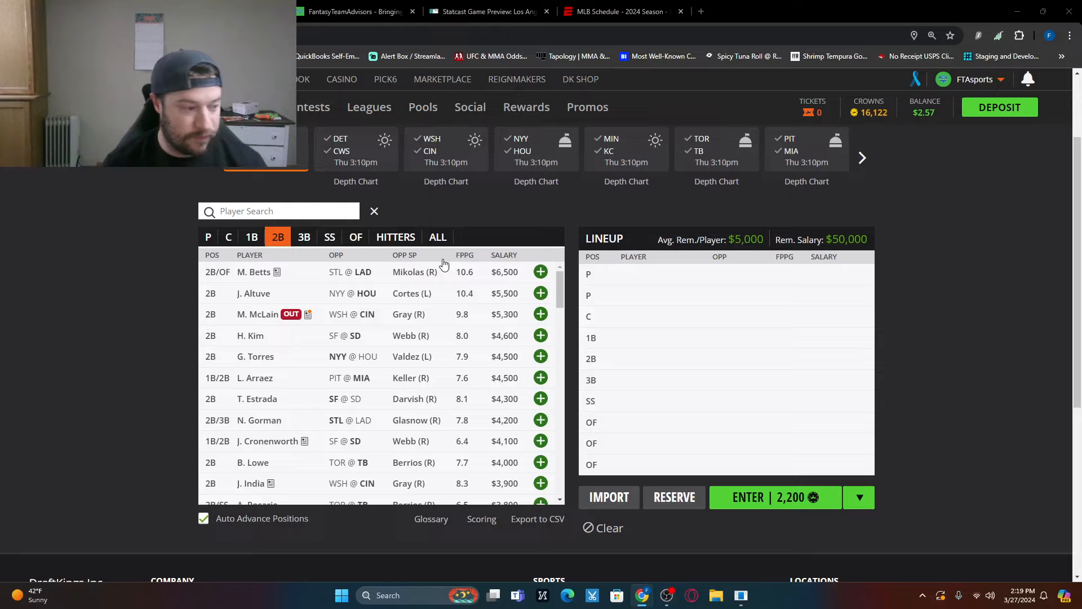
mouse_move(403, 463)
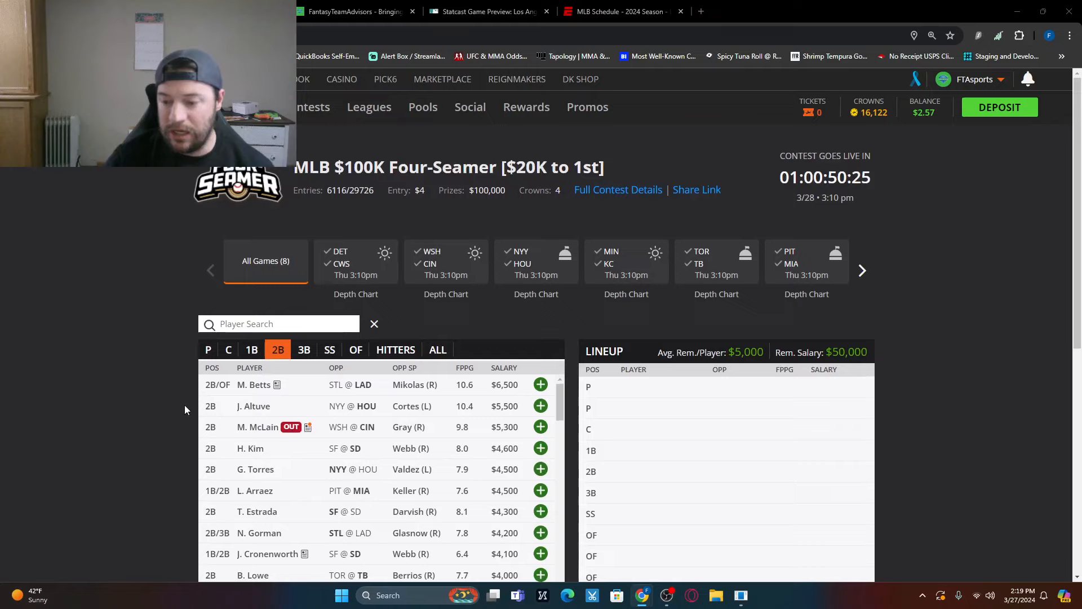
scroll("down", 3)
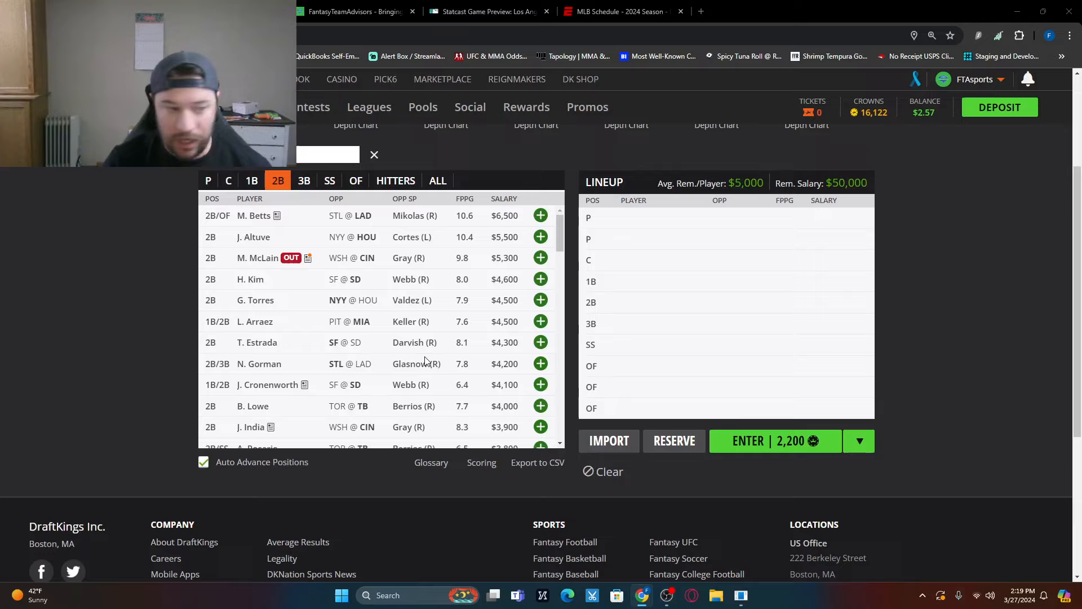
mouse_move(424, 360)
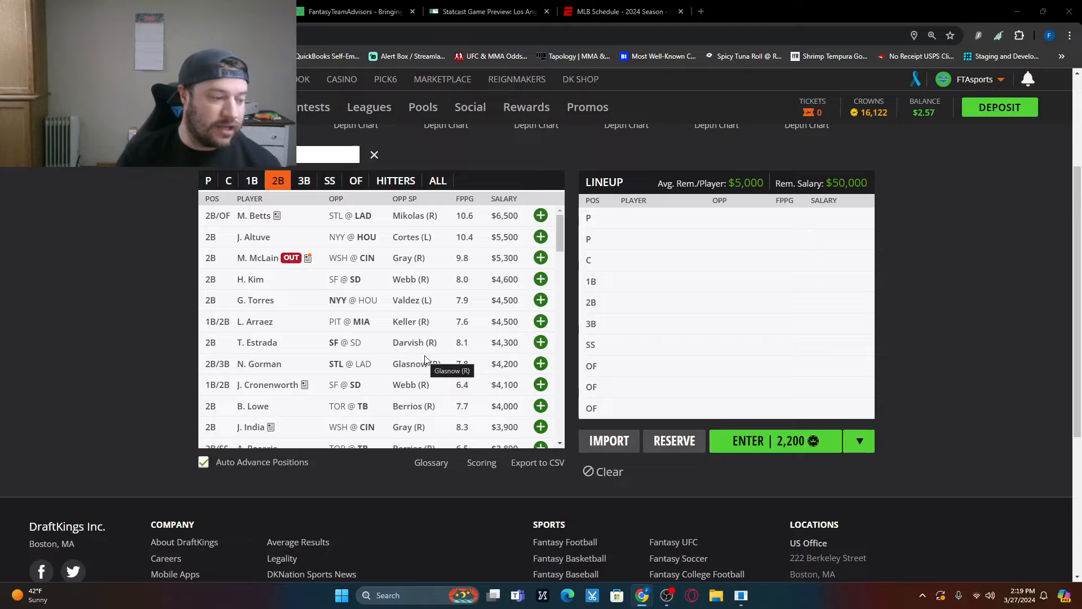
mouse_move(313, 193)
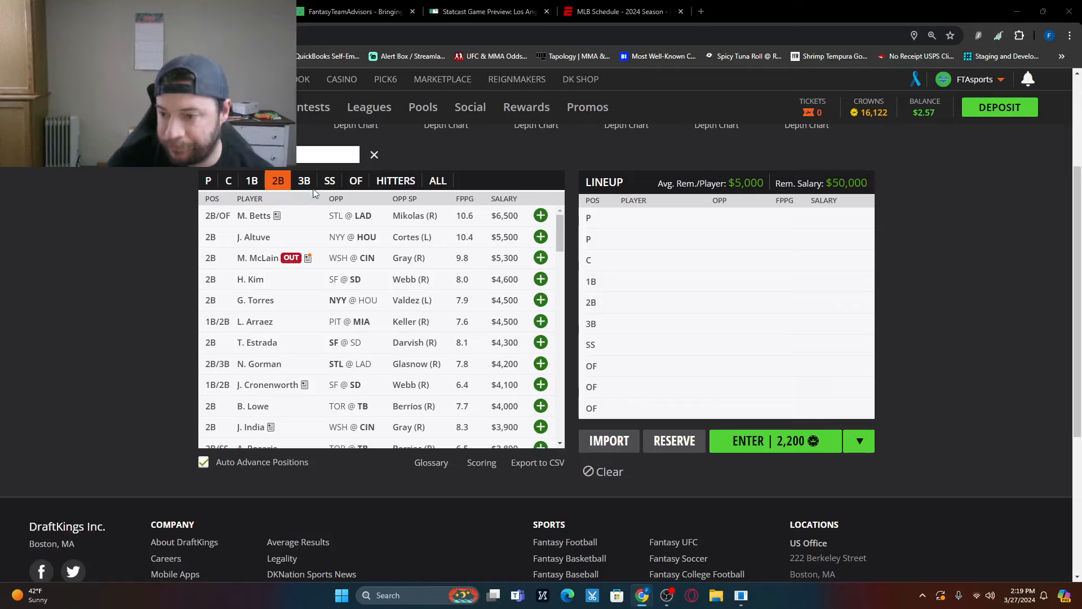
Step: Filter to third basemen, view Gio Urshela's player card, then return to all players
left_click(305, 180)
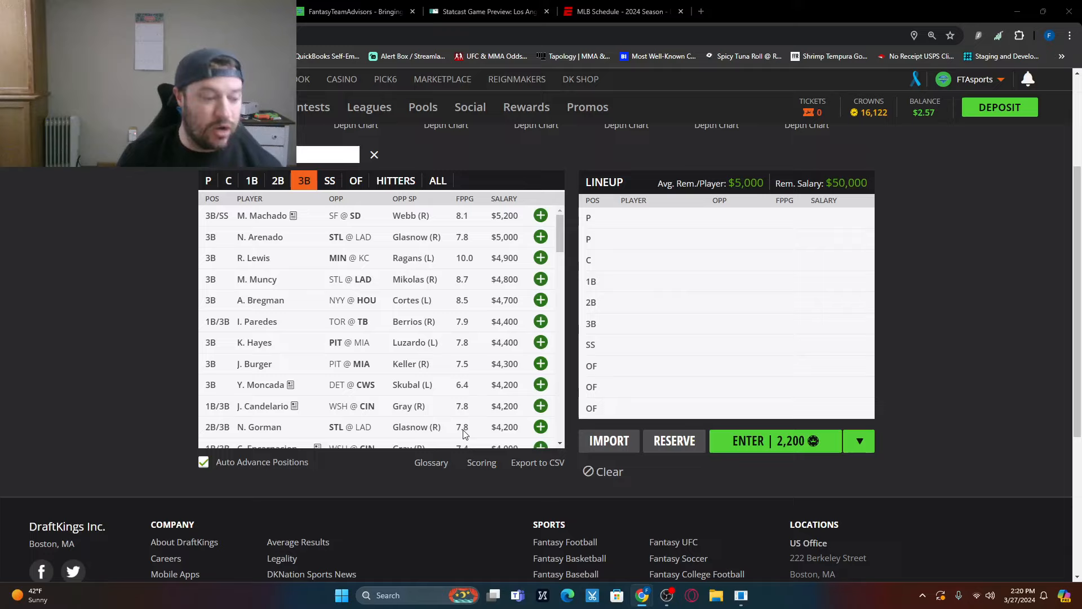
left_click(438, 179)
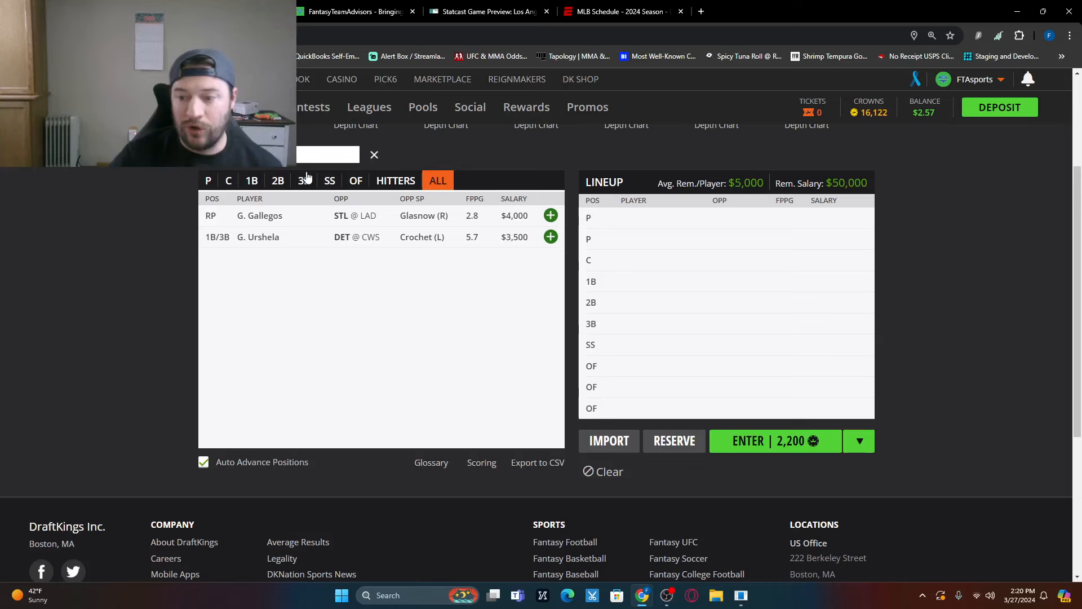
left_click(257, 237)
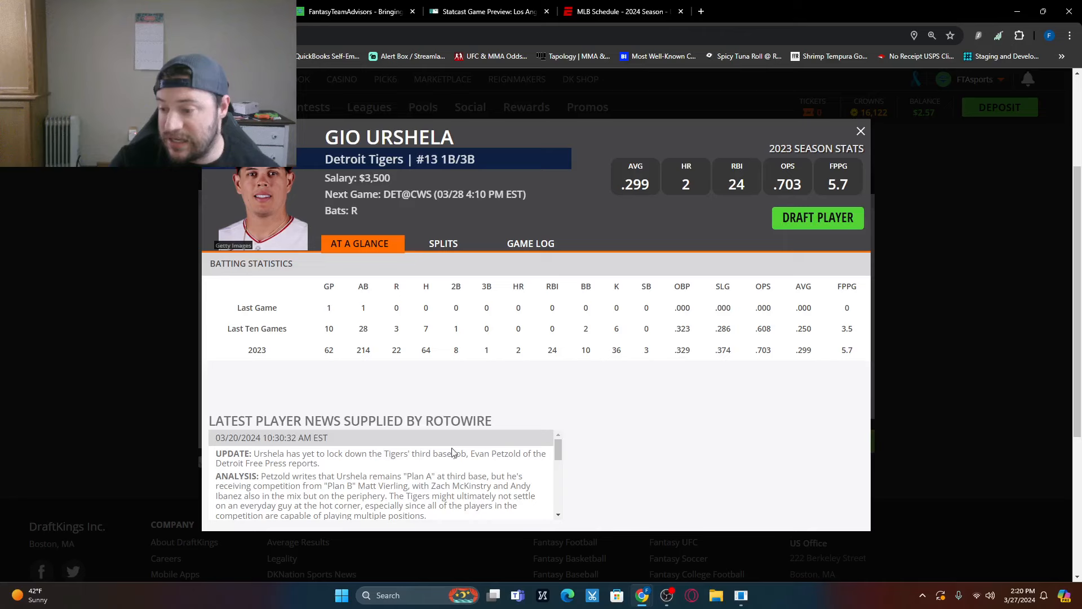
left_click(861, 131)
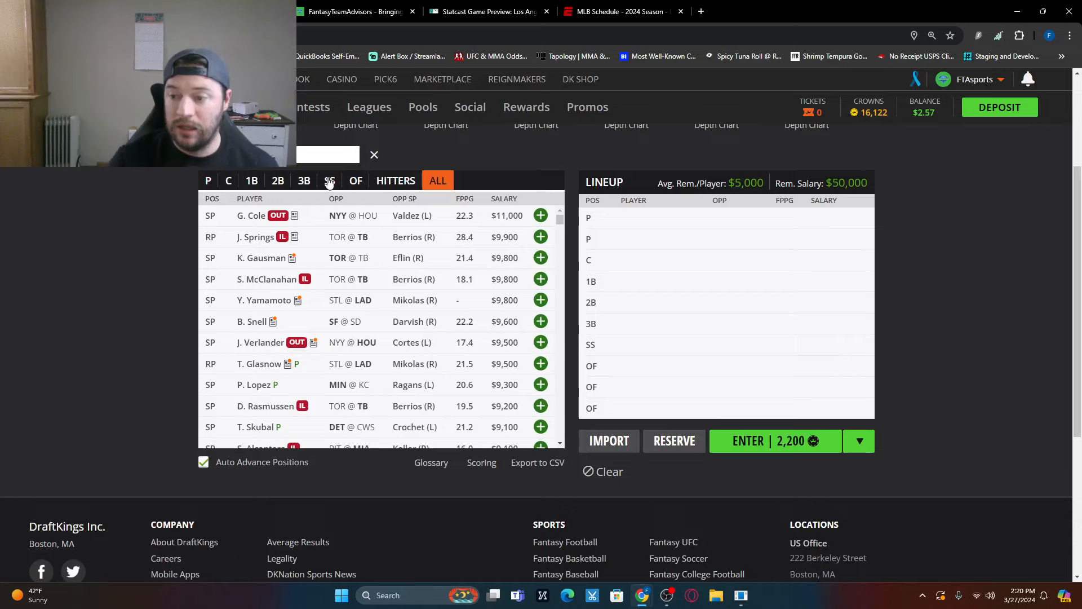
Step: Filter the player pool to shortstops, led by B. Witt Jr. at $6,200
left_click(329, 180)
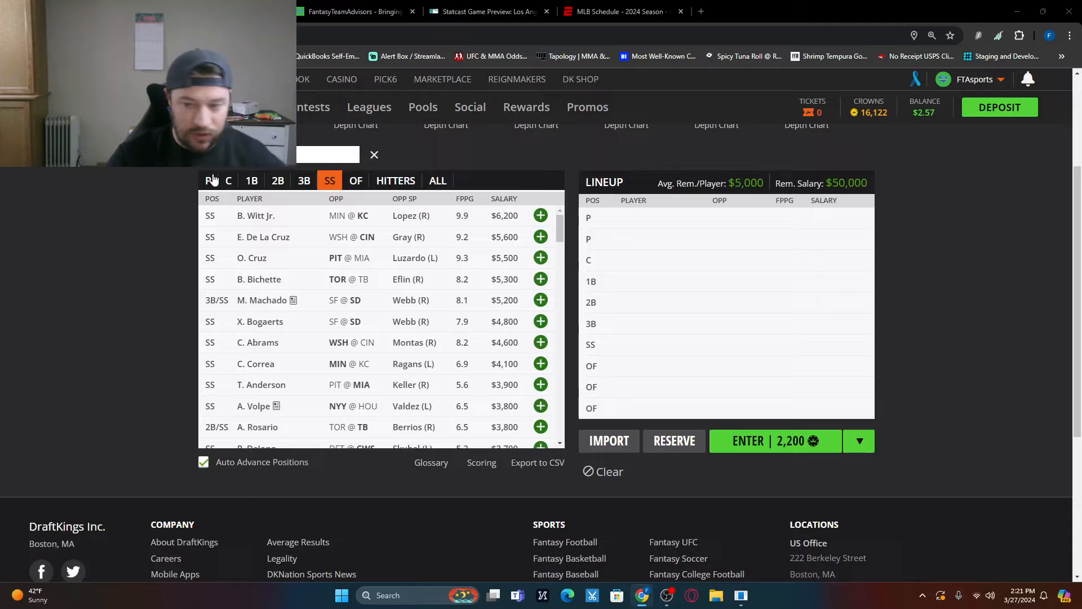
mouse_move(415, 259)
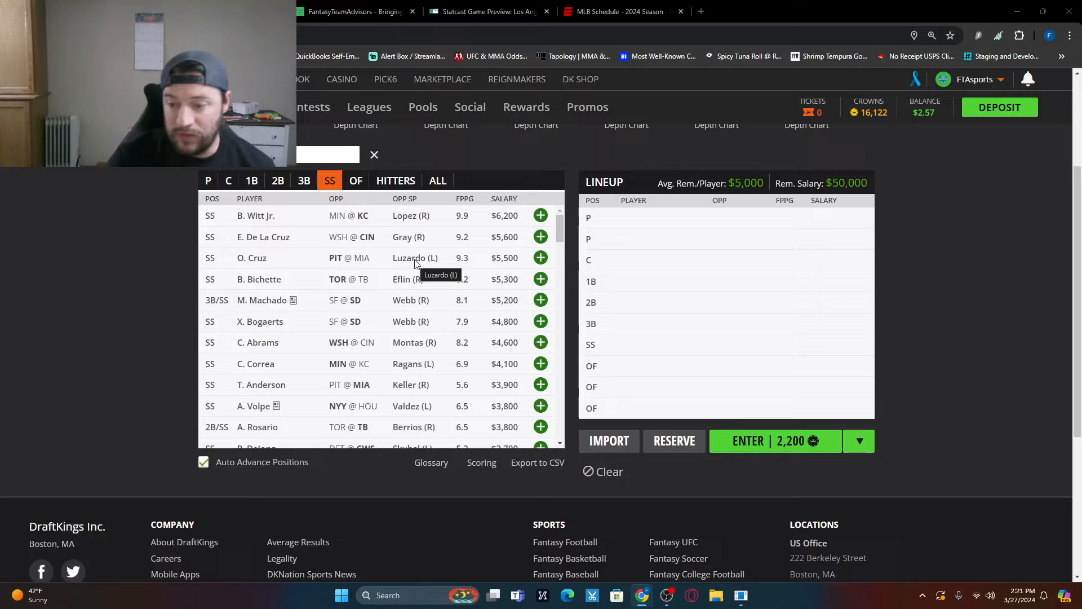
mouse_move(278, 389)
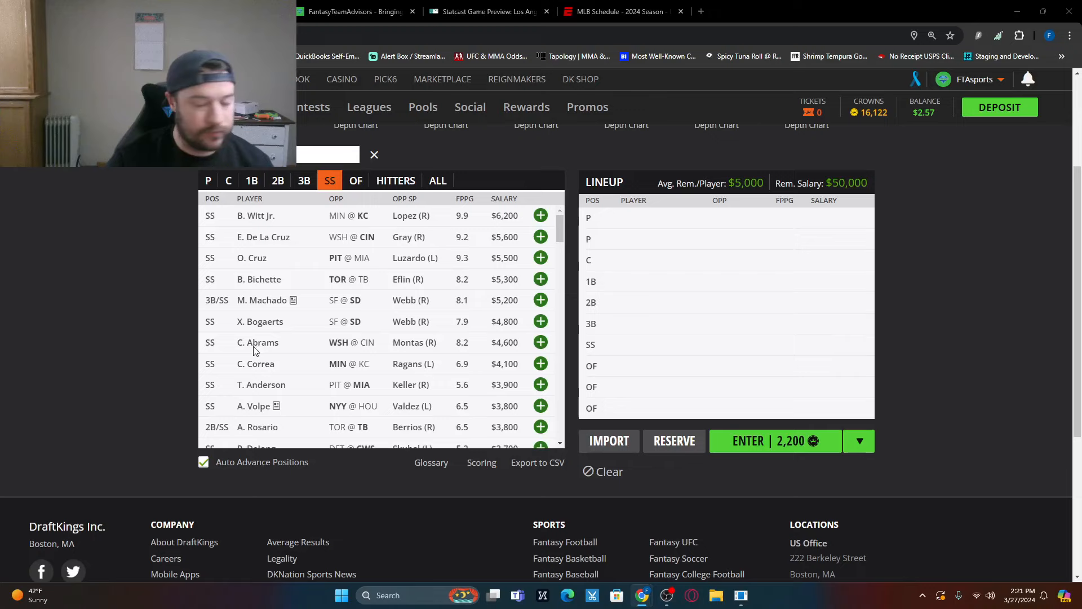
Step: Filter to outfielders, then return to the pitcher pool of the late three-game contest
left_click(356, 179)
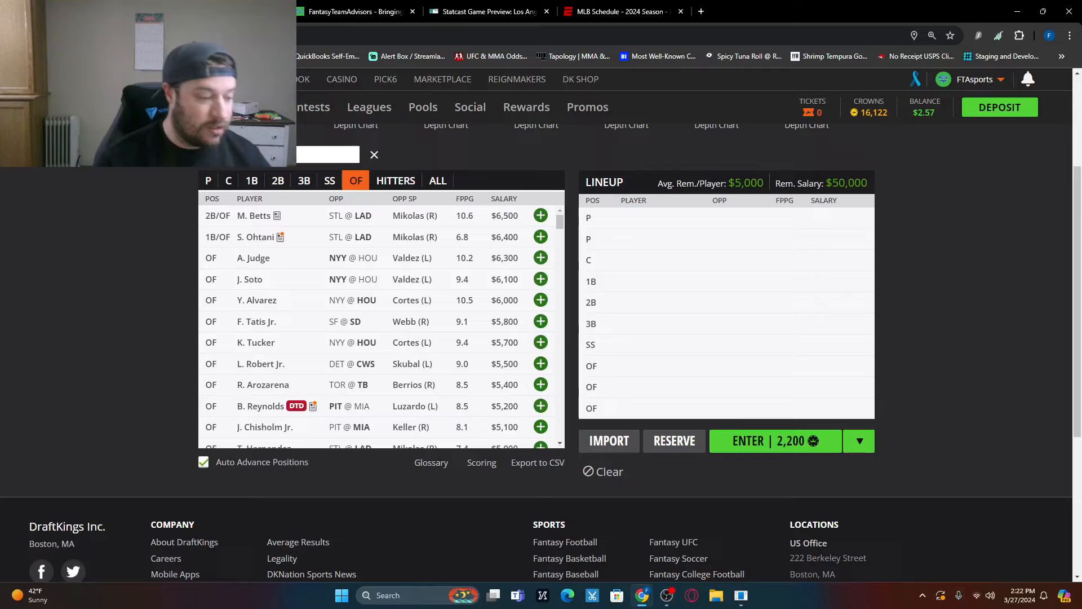
mouse_move(334, 388)
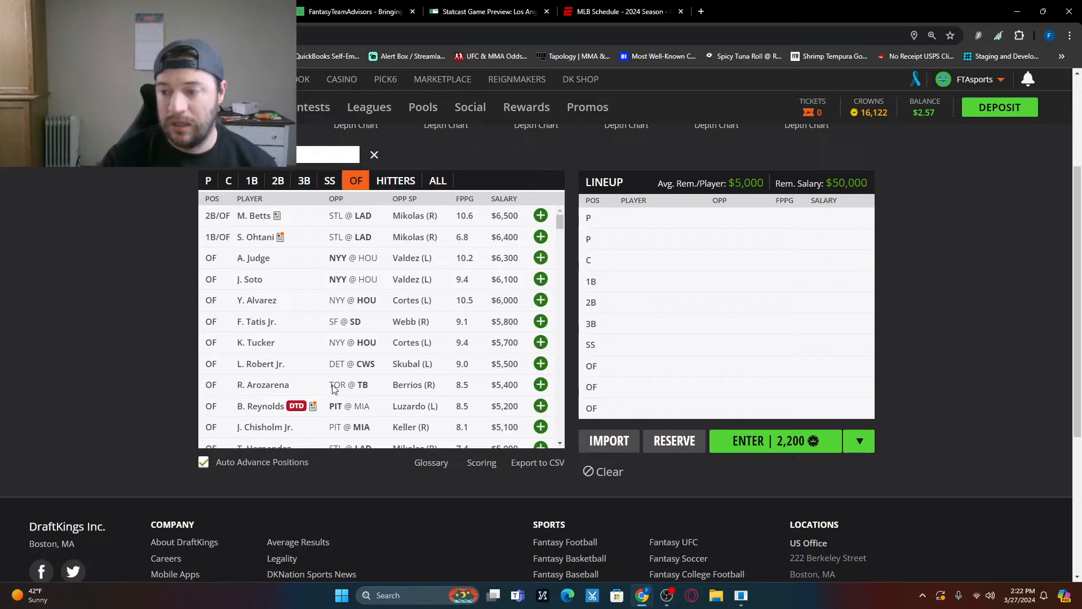
left_click(208, 180)
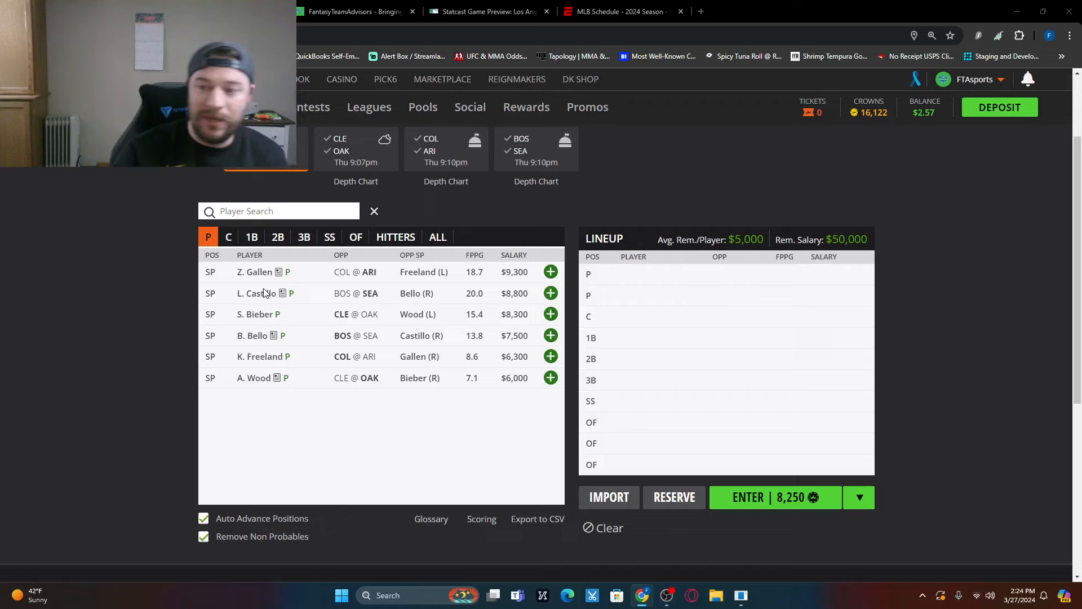
Step: List the catchers in the late CLE–OAK, COL–ARI, BOS–SEA contest's player pool
left_click(228, 236)
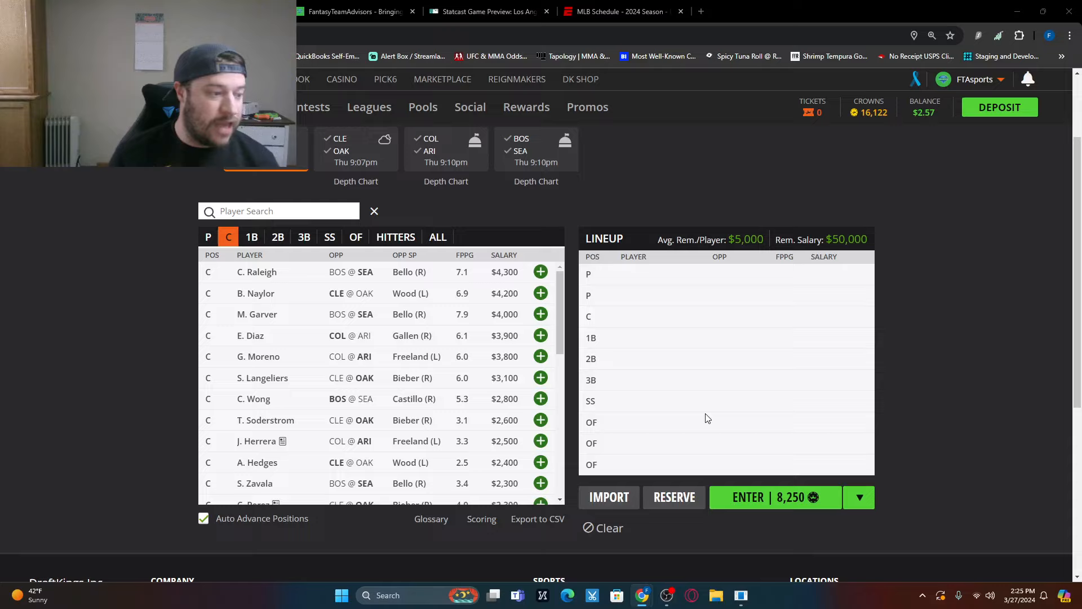
mouse_move(244, 235)
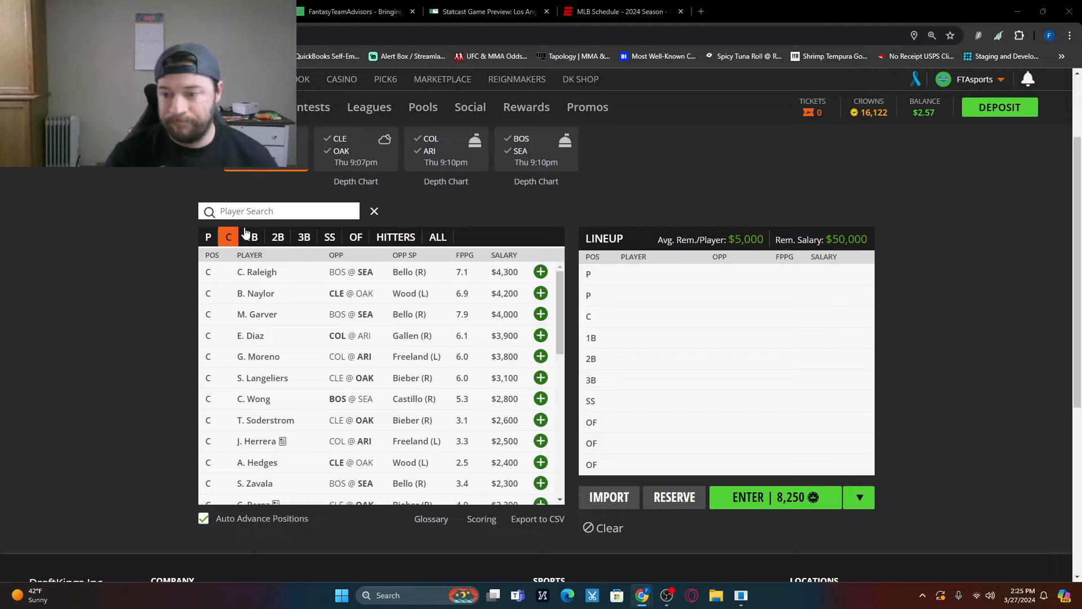
Step: Switch the player pool from first basemen to the slate's second basemen
left_click(251, 237)
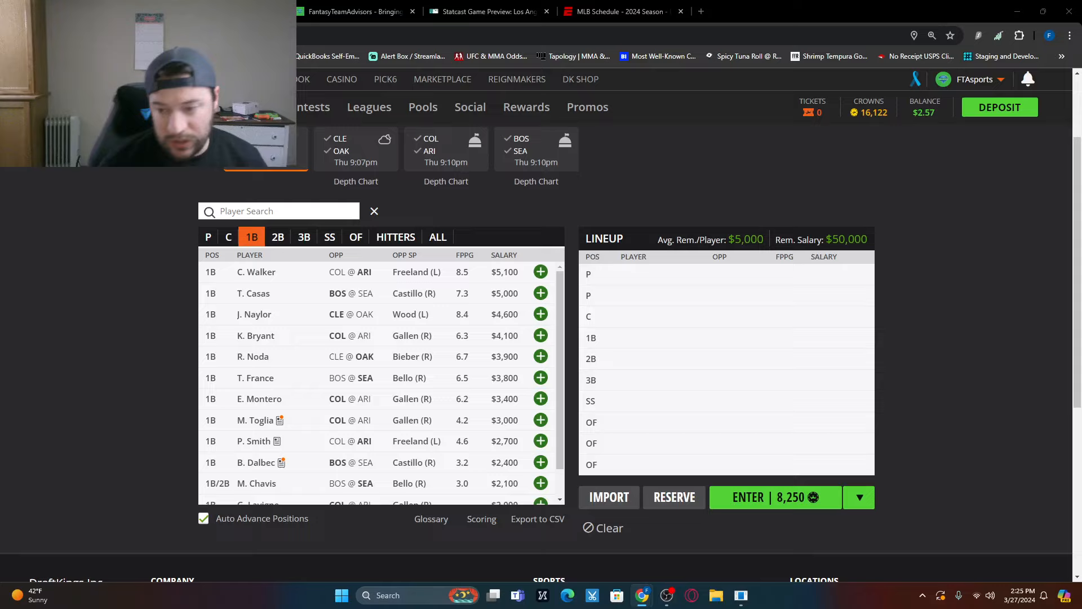
mouse_move(404, 455)
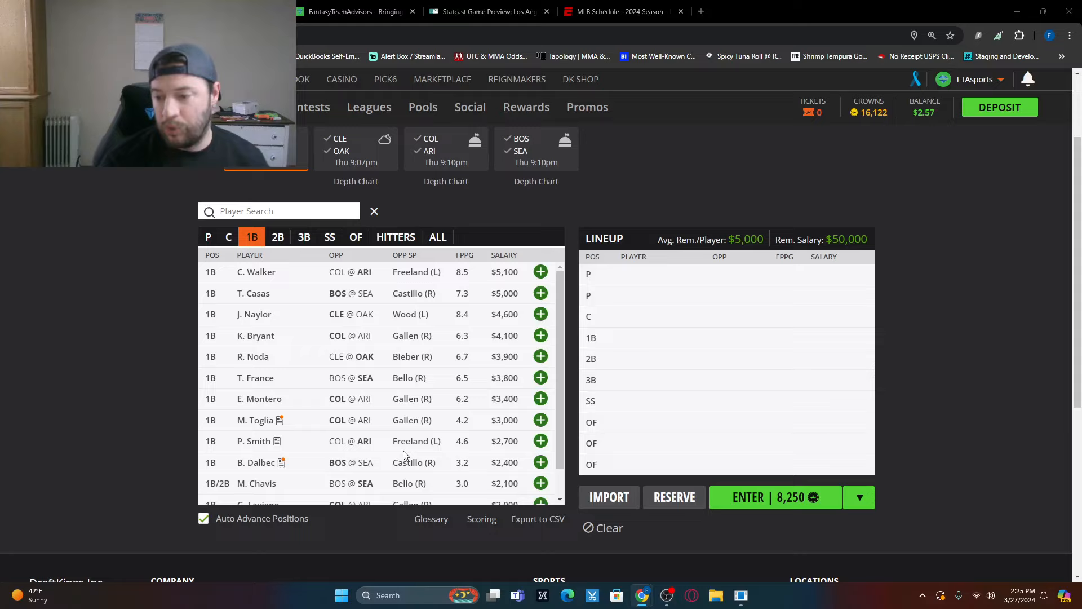
left_click(278, 236)
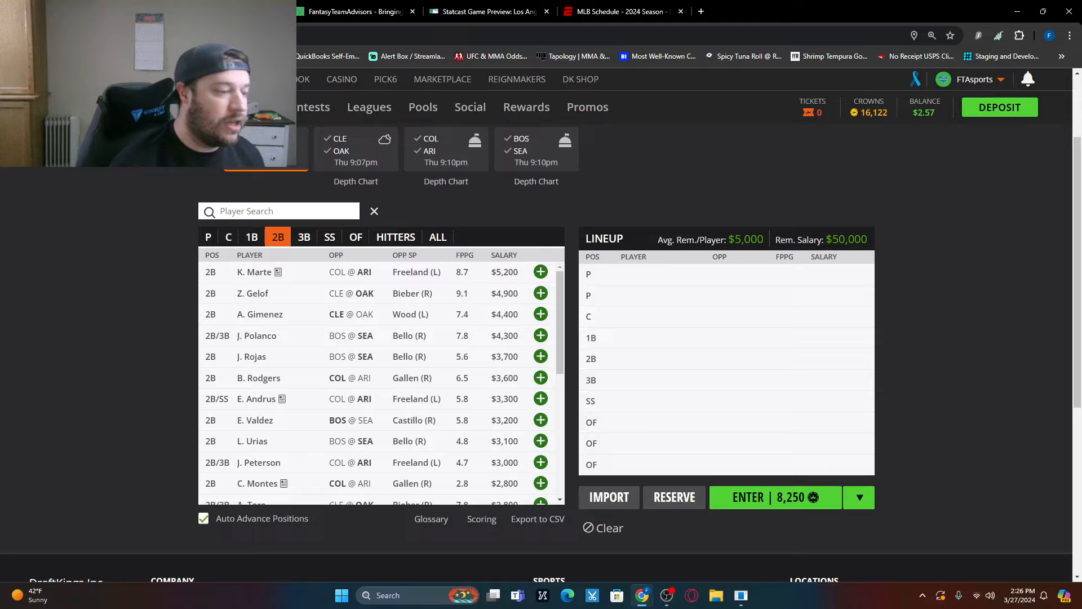
Step: Show the slate's third basemen, led by J. Ramirez at $5,700
left_click(304, 237)
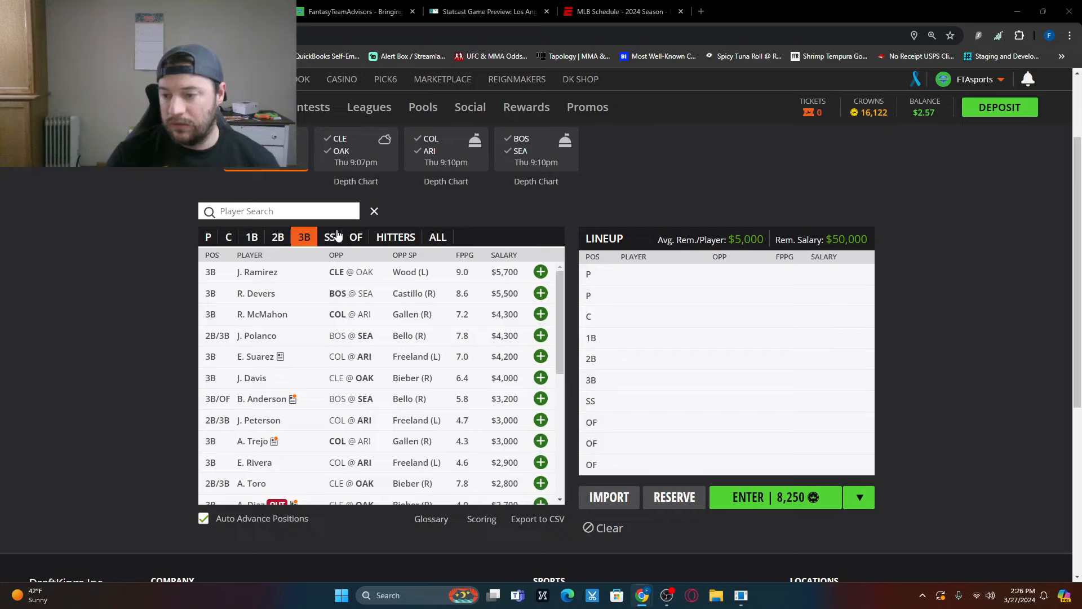
Step: Show the slate's shortstops, led by T. Story at $4,500
left_click(330, 237)
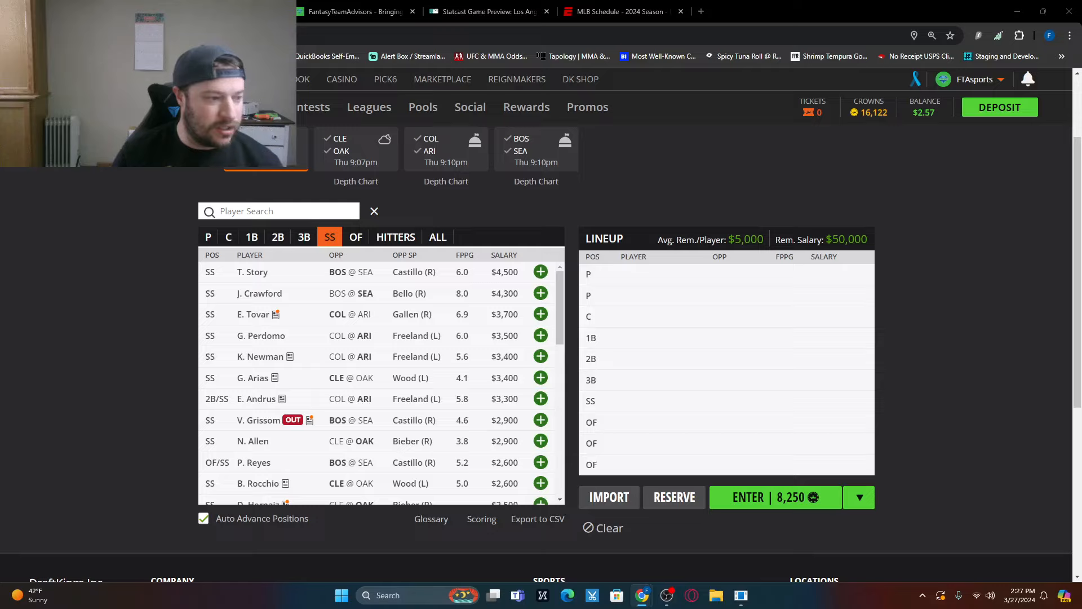
mouse_move(77, 400)
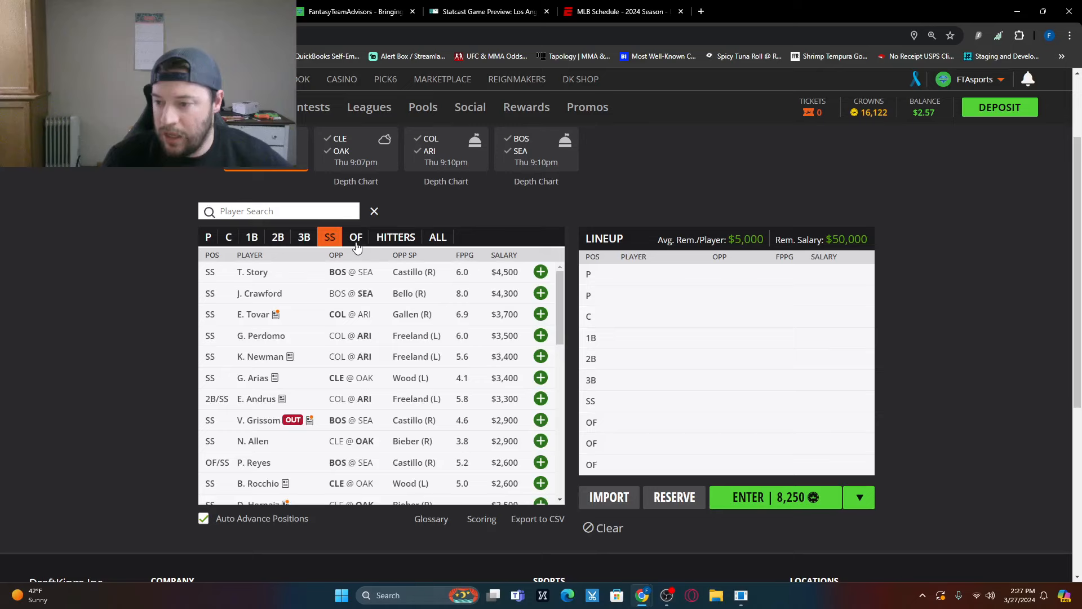
Step: Show the slate's outfielders and scroll through the outfield pool
left_click(356, 237)
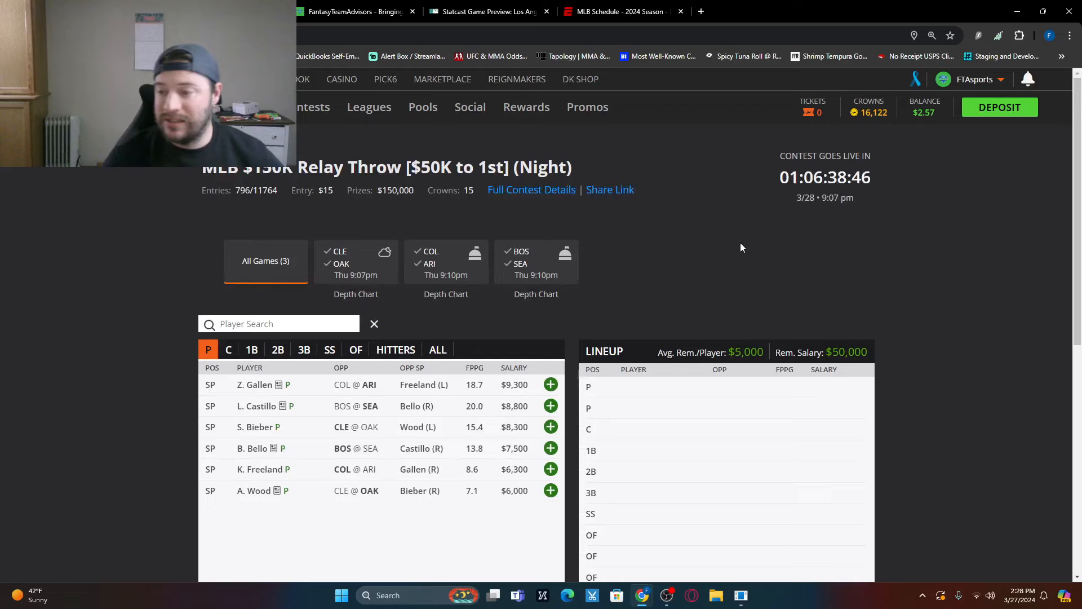
scroll("down", 3)
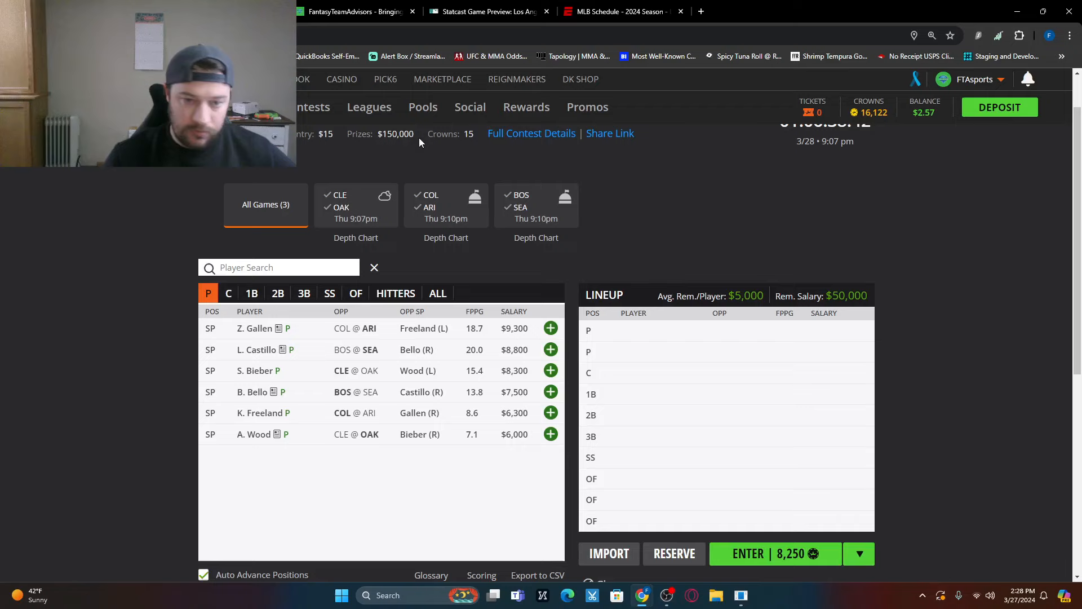
Step: Switch to the Angels–Orioles Statcast game preview and scroll through both hitter tables
left_click(489, 11)
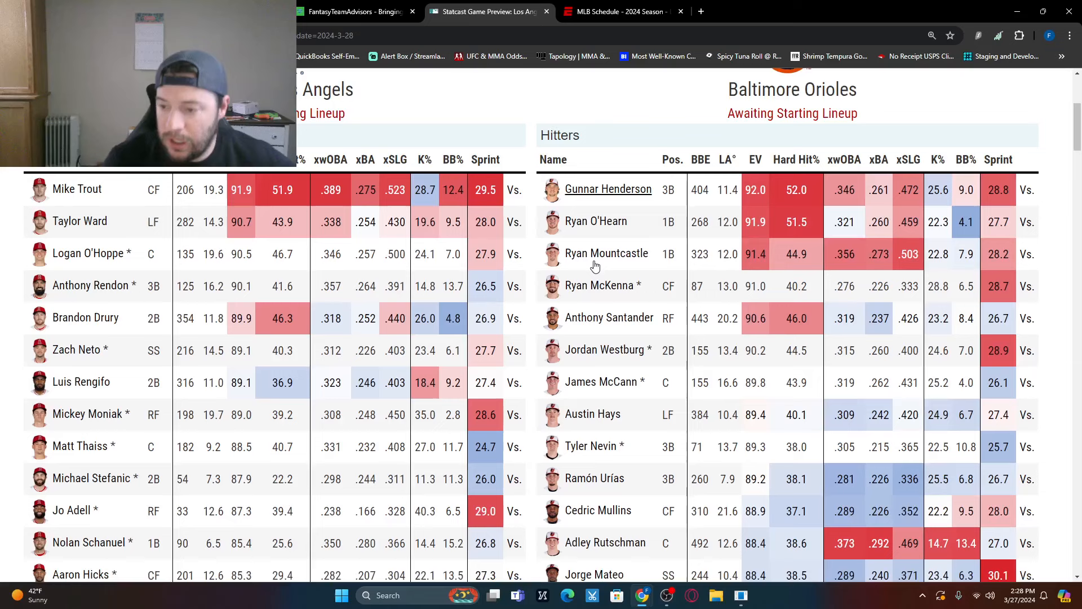
scroll("down", 3)
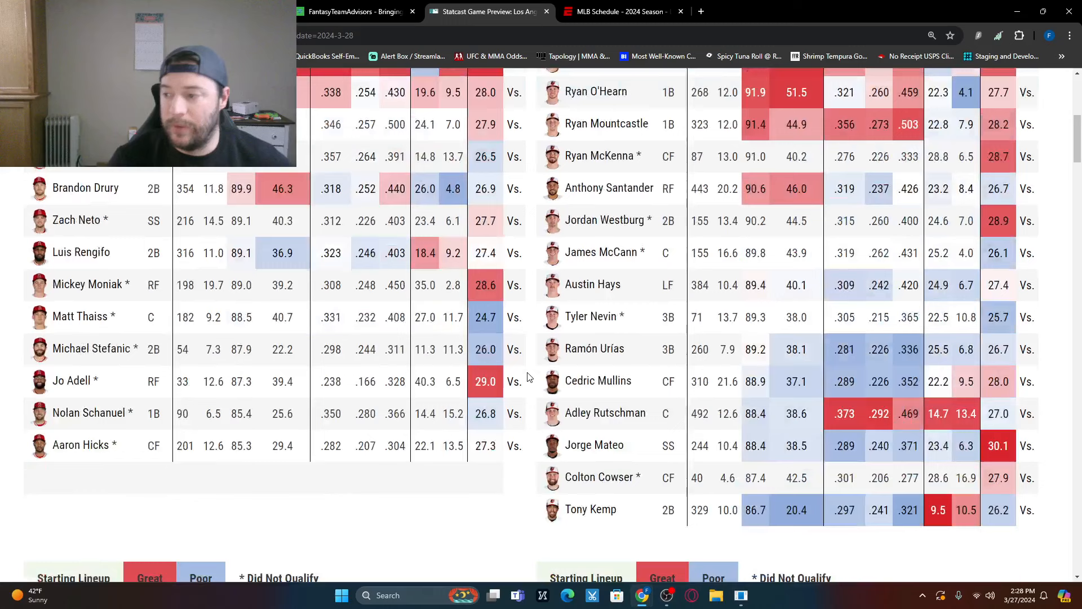
scroll("up", 3)
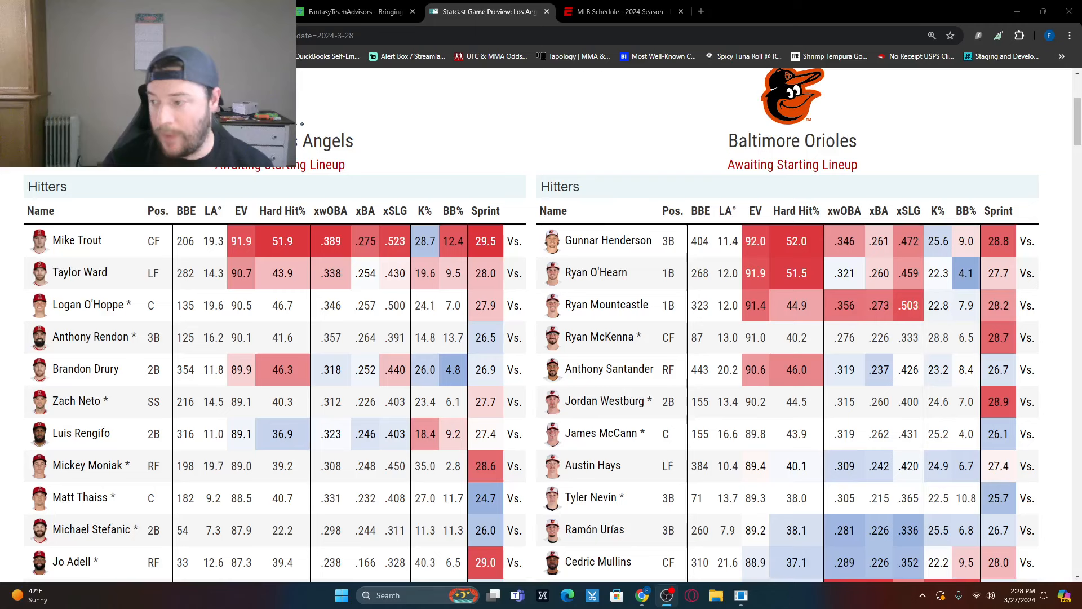
scroll("down", 3)
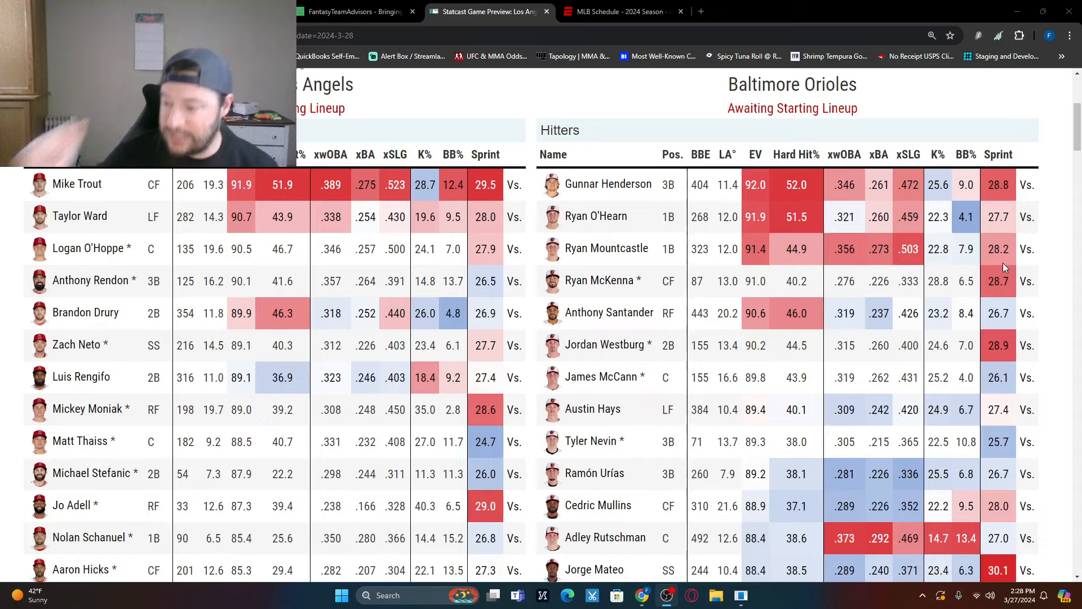
mouse_move(887, 417)
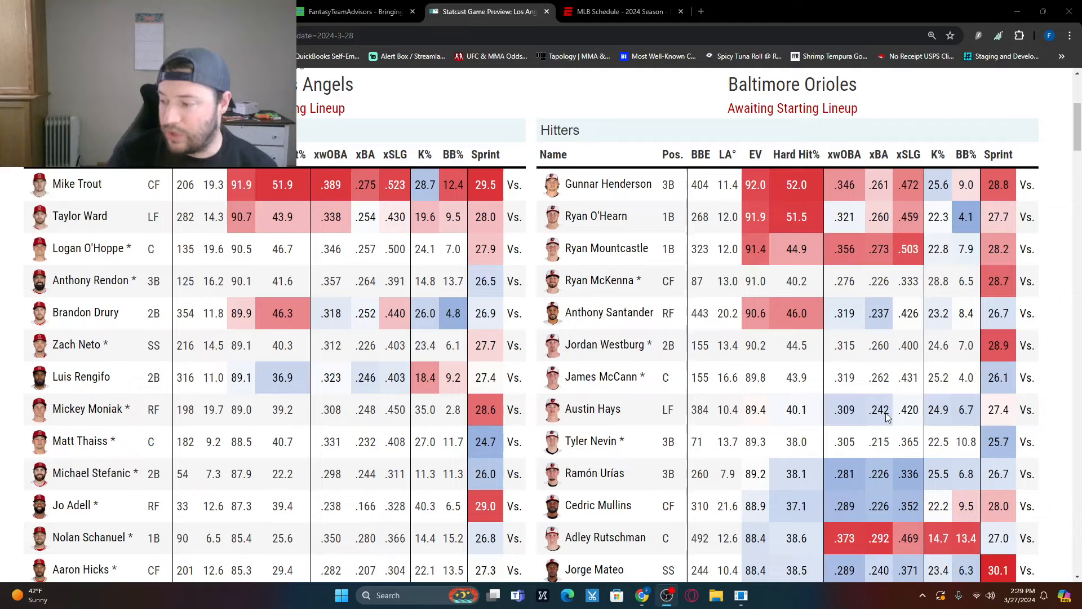
scroll("down", 3)
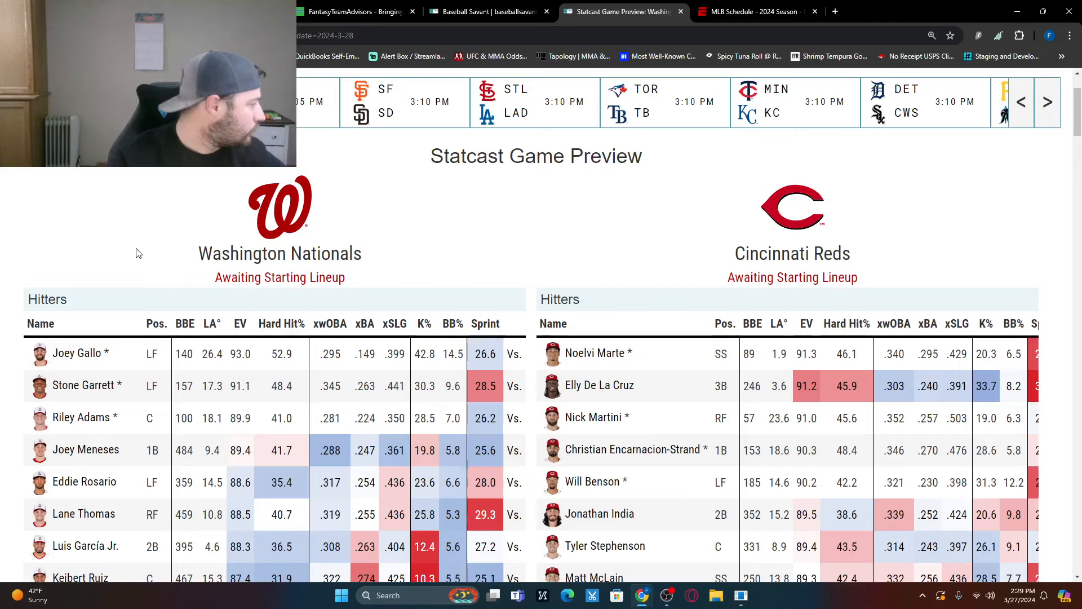
scroll("down", 3)
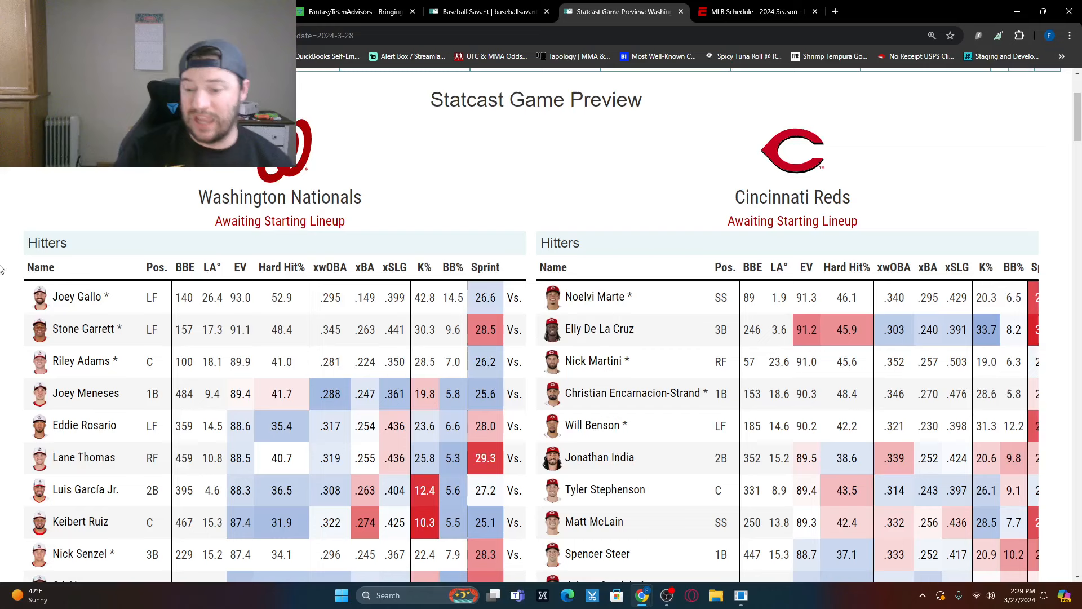
scroll("down", 3)
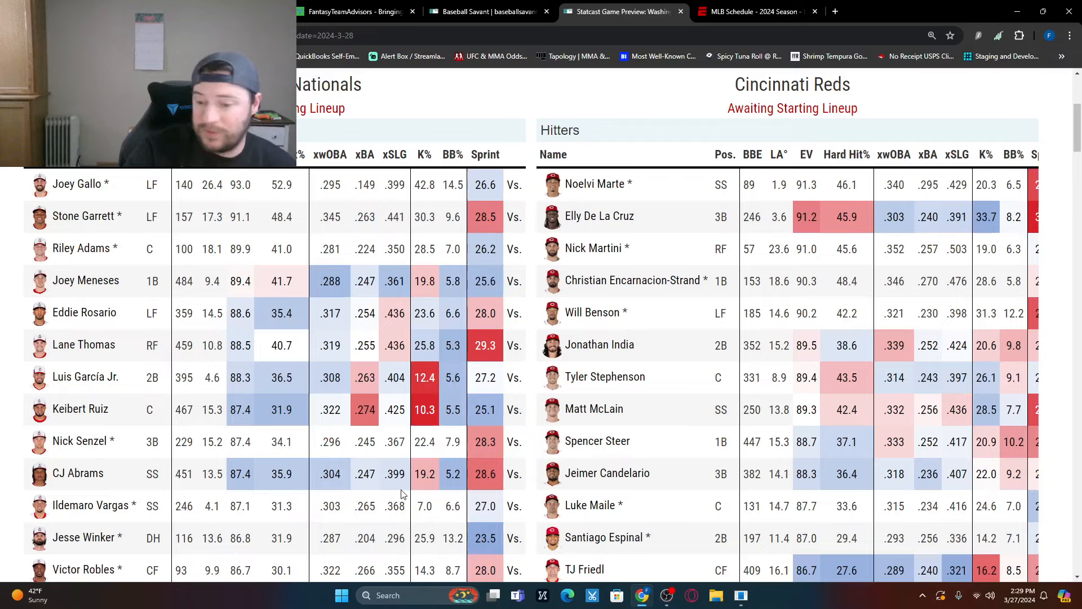
mouse_move(441, 461)
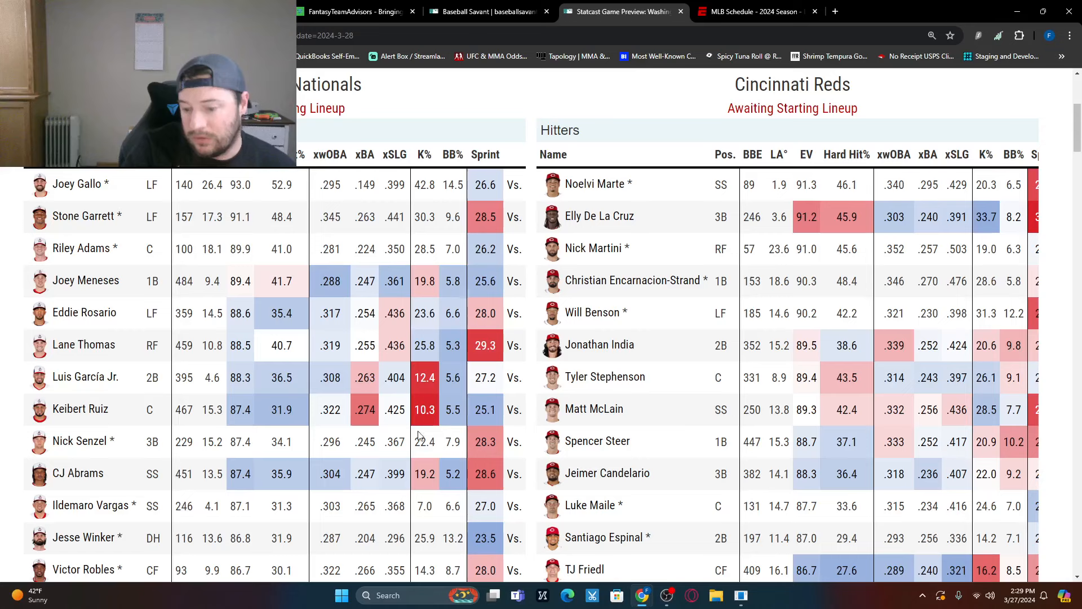
scroll("down", 3)
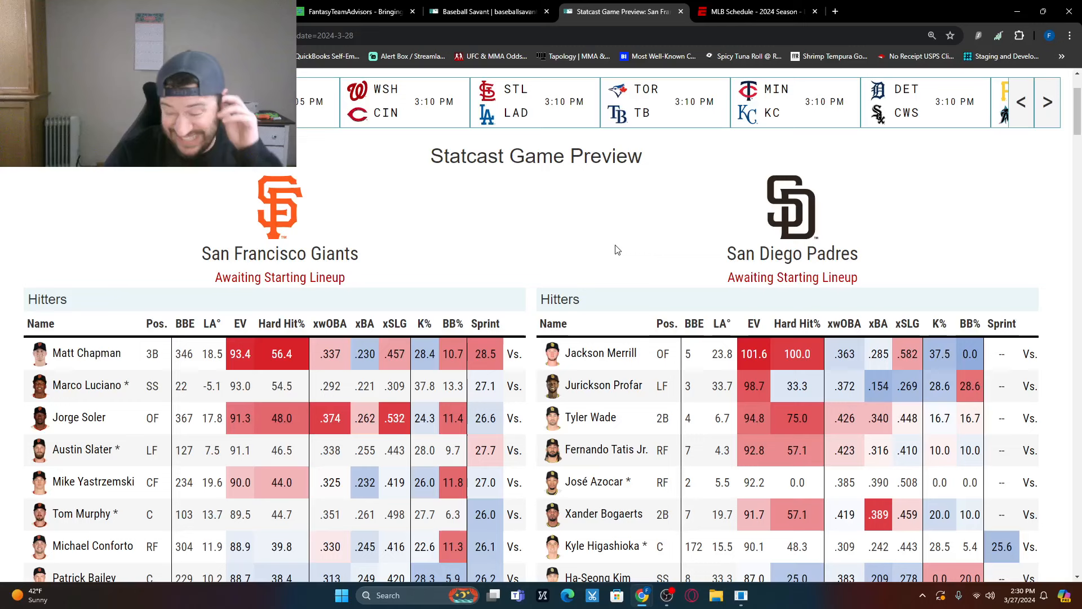
Step: Scroll through the Giants and Padres hitter tables in the Statcast preview
scroll("down", 3)
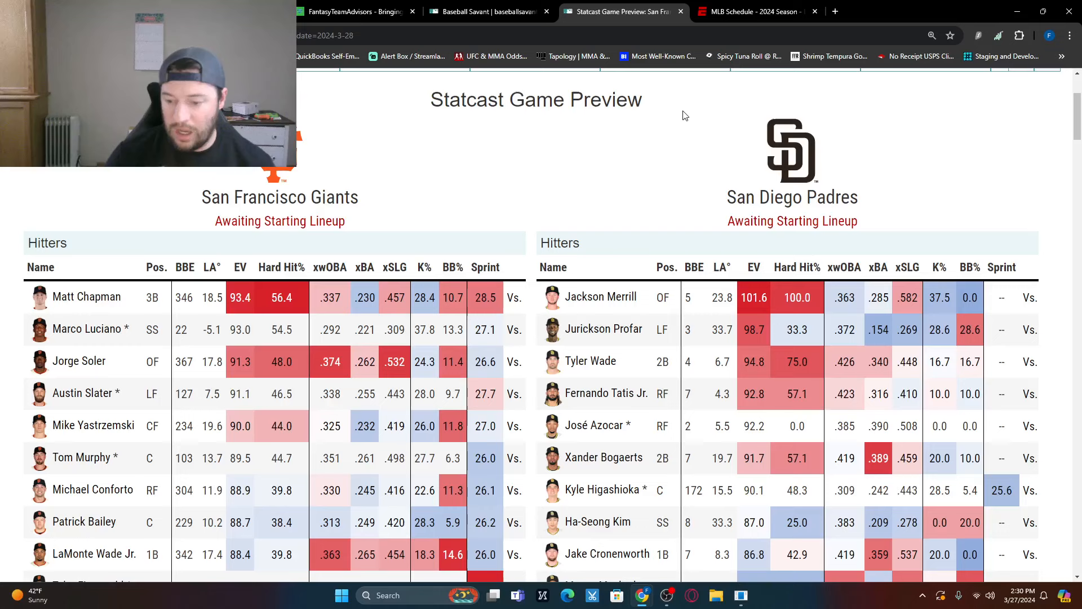
scroll("down", 3)
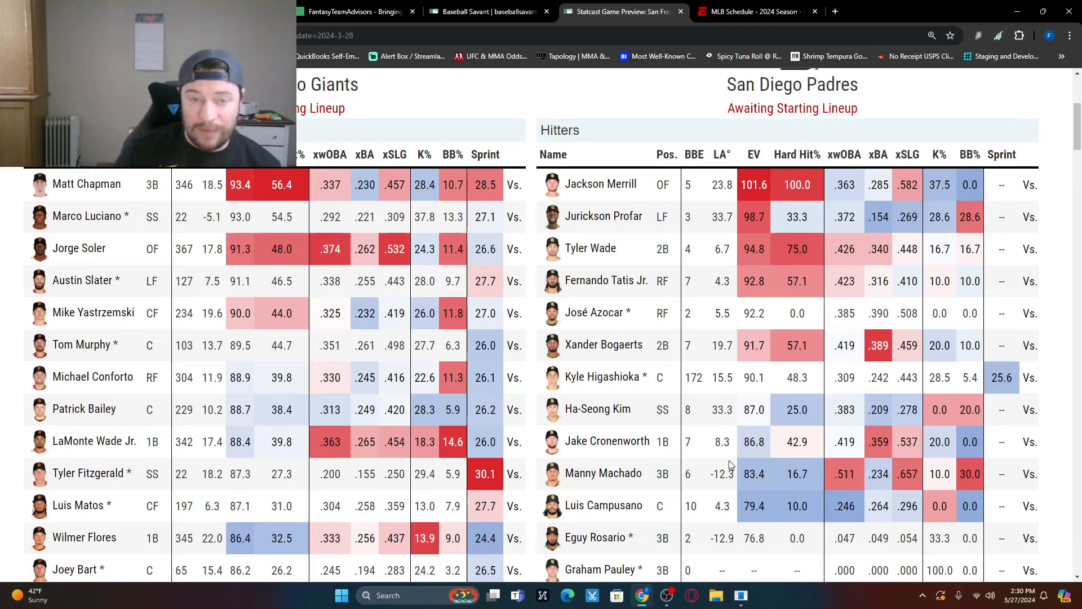
scroll("down", 3)
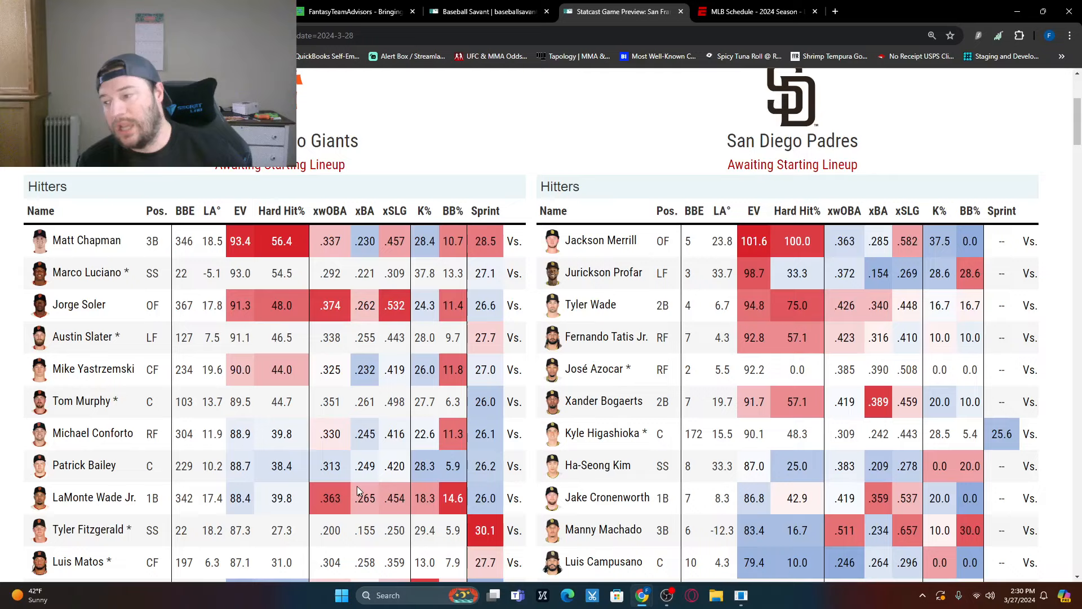
mouse_move(200, 249)
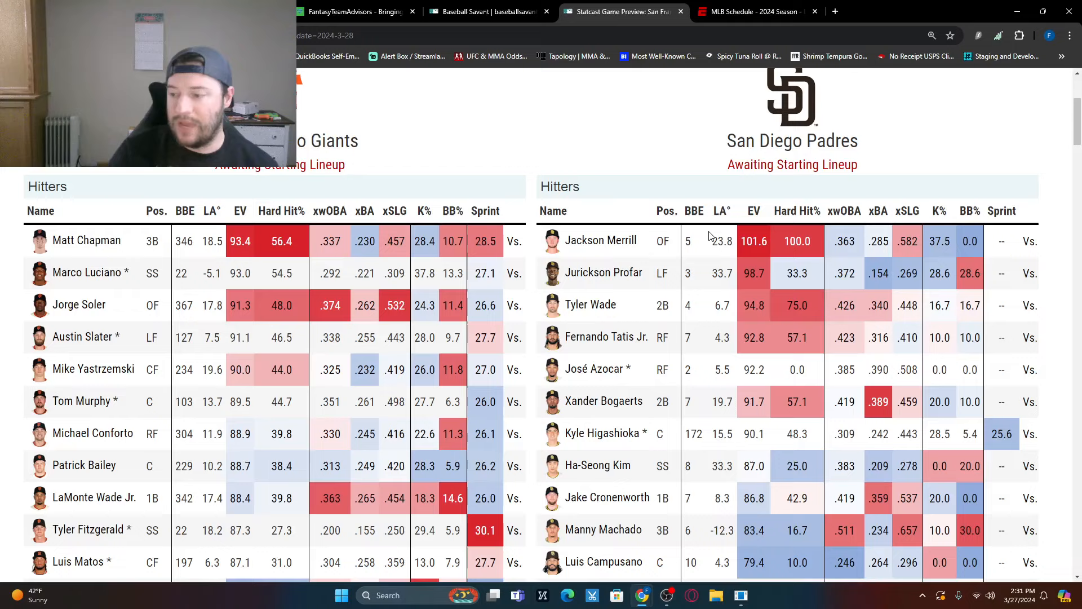
scroll("down", 3)
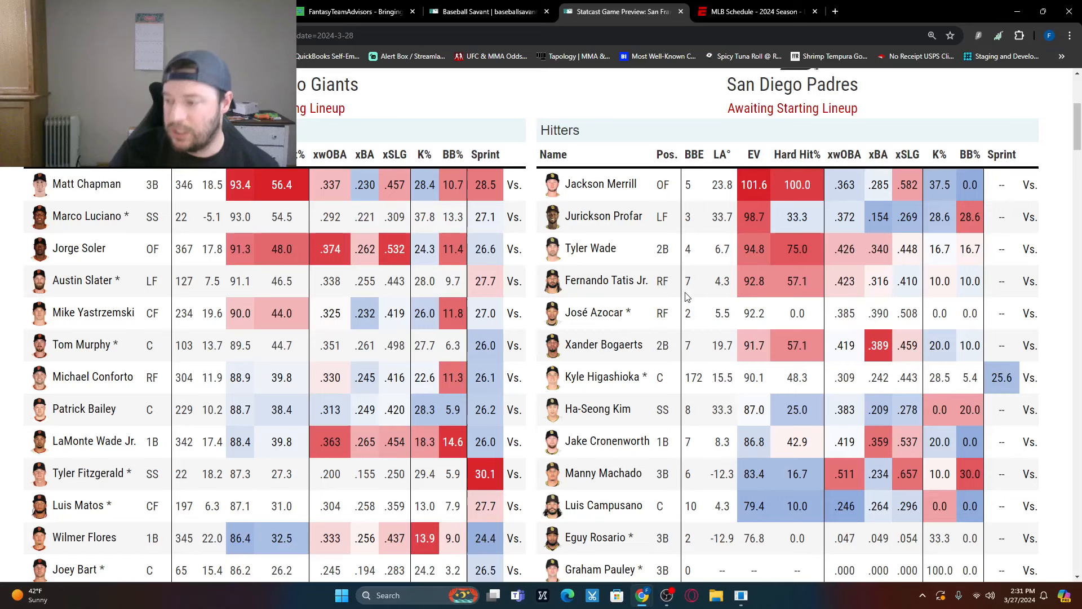
scroll("down", 3)
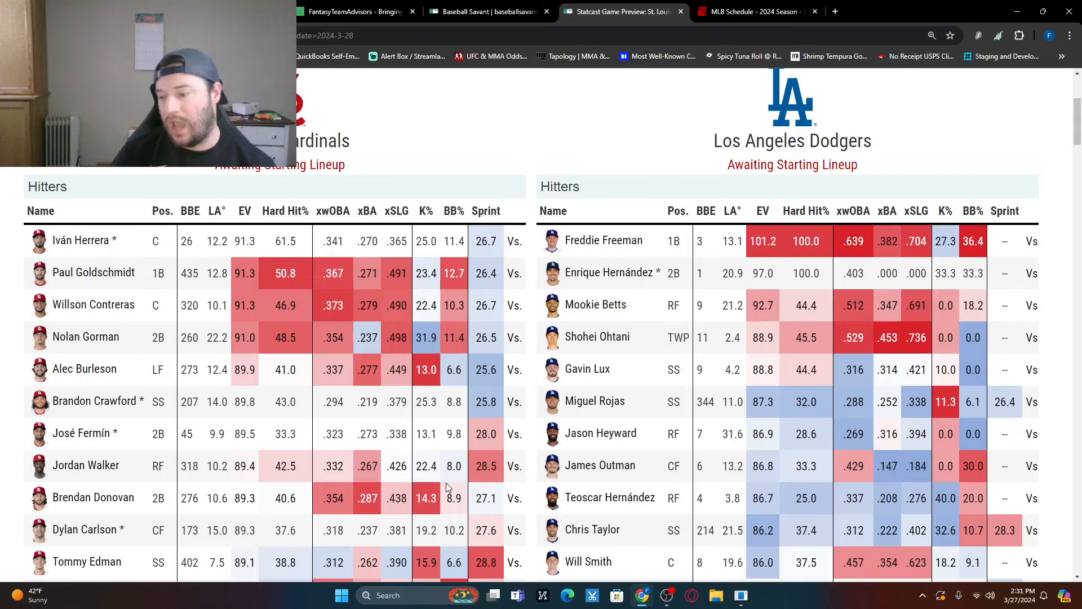
Step: Scroll down to the Cardinals and Dodgers hitter tables
scroll("down", 3)
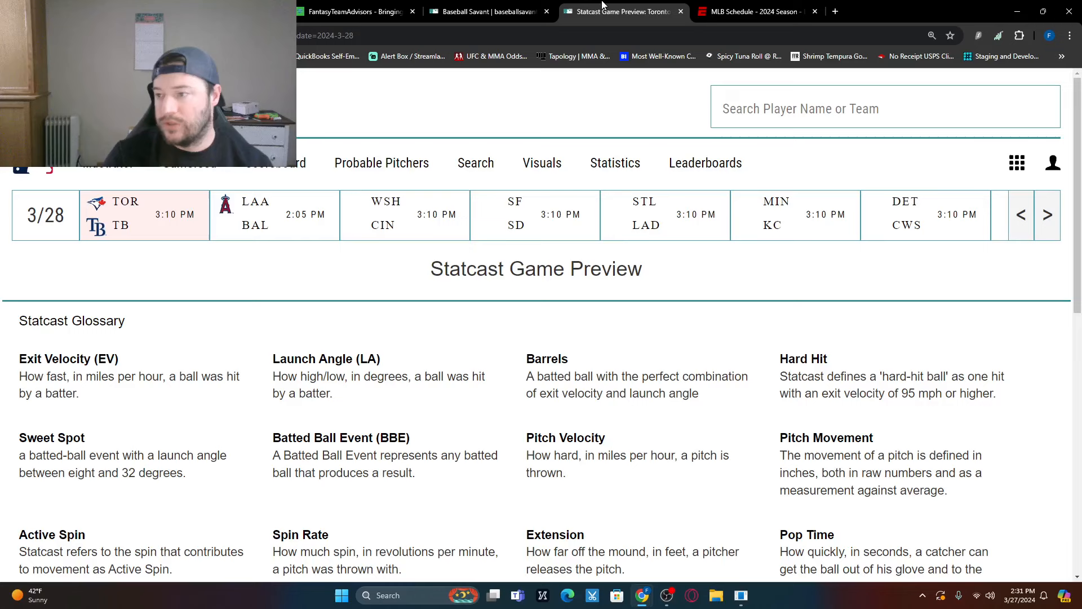
Step: Scroll through the Blue Jays and Rays hitter tables in the Statcast preview
scroll("down", 3)
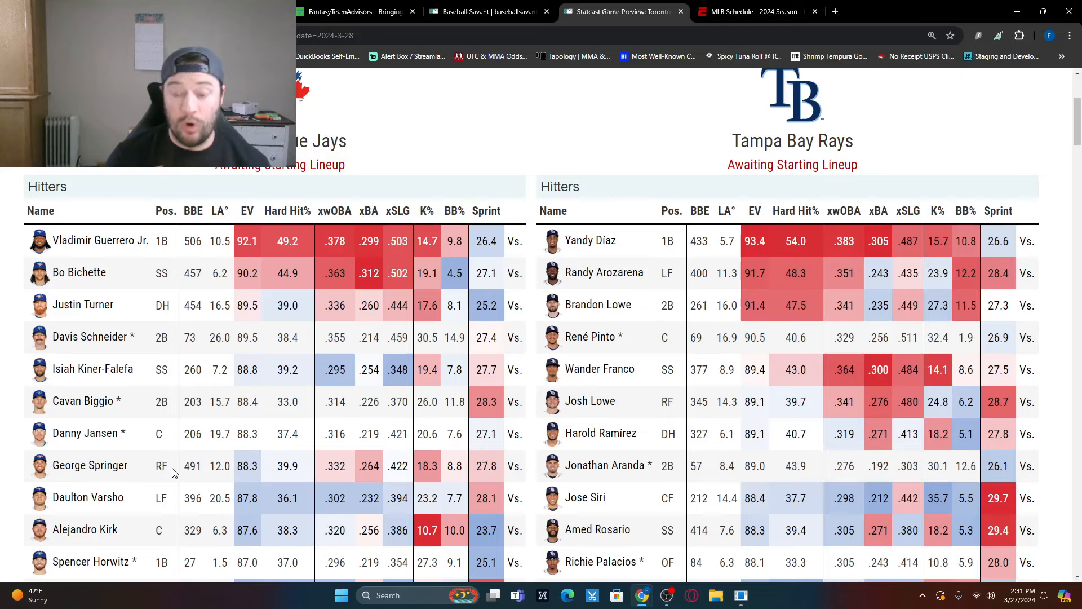
scroll("down", 3)
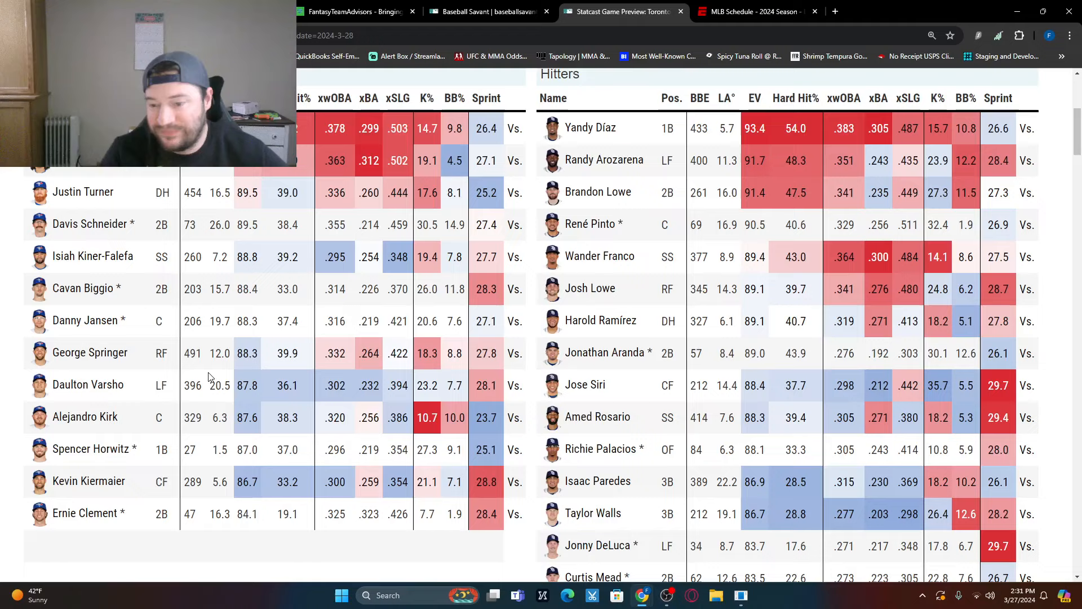
scroll("up", 3)
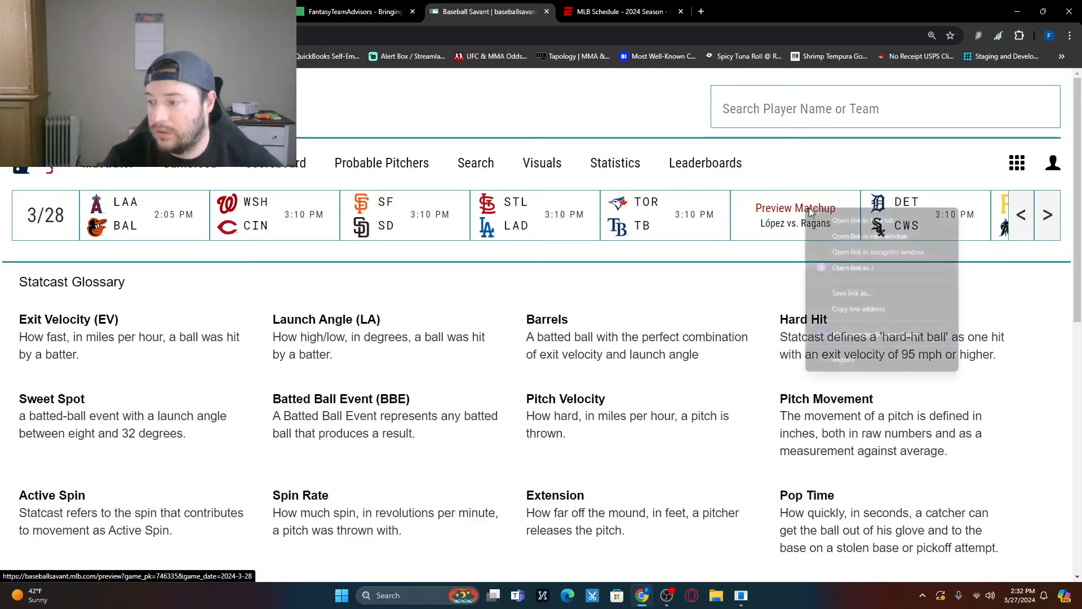
Step: Open the Twins vs Royals preview in a new tab and scroll through both hitter tables
left_click(859, 235)
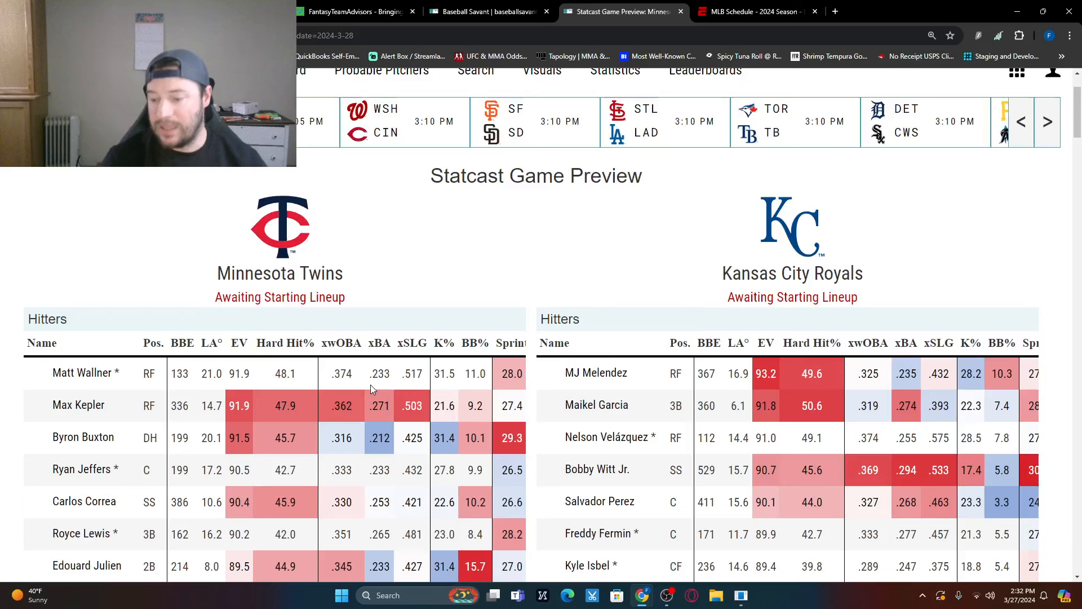
scroll("down", 3)
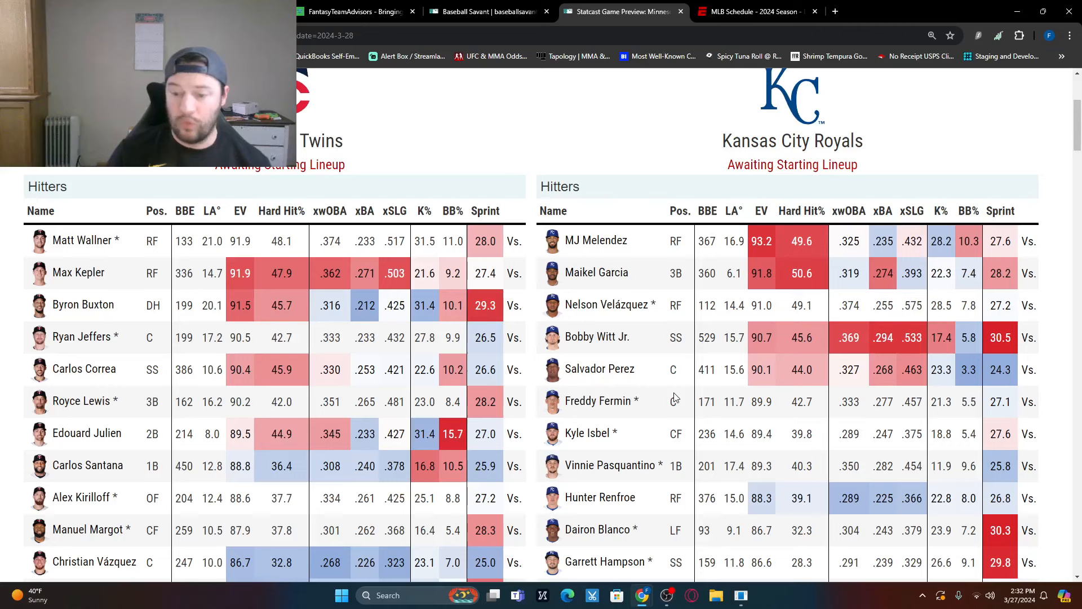
scroll("down", 3)
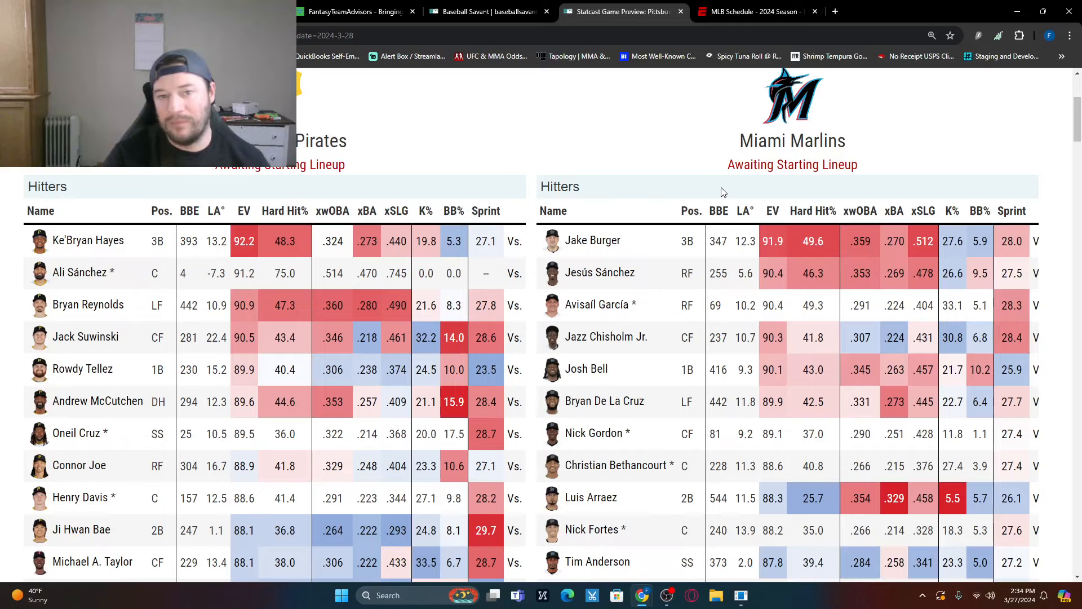
mouse_move(388, 426)
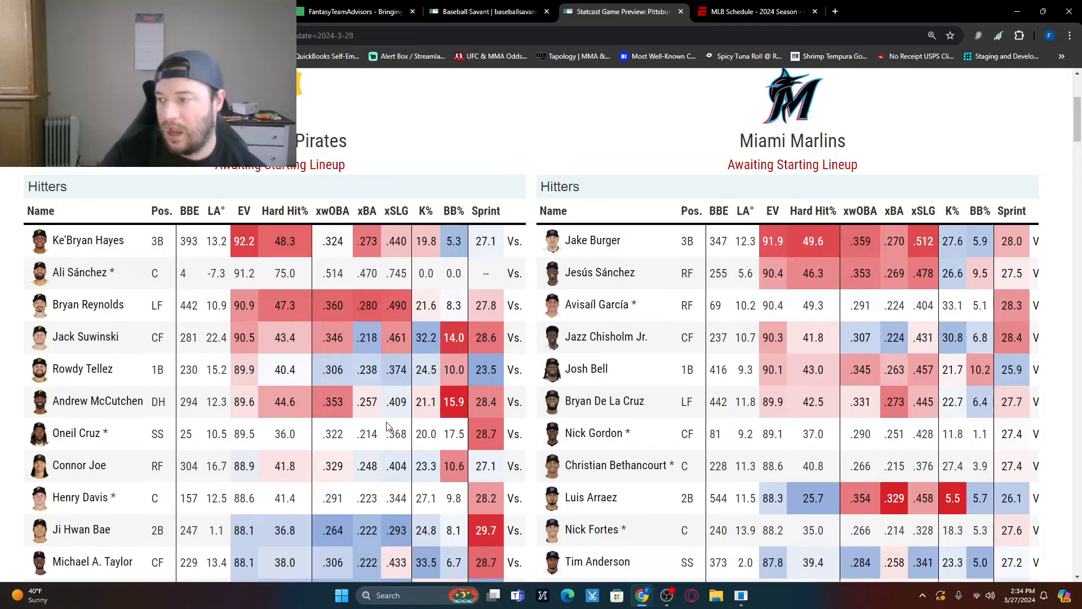
mouse_move(271, 304)
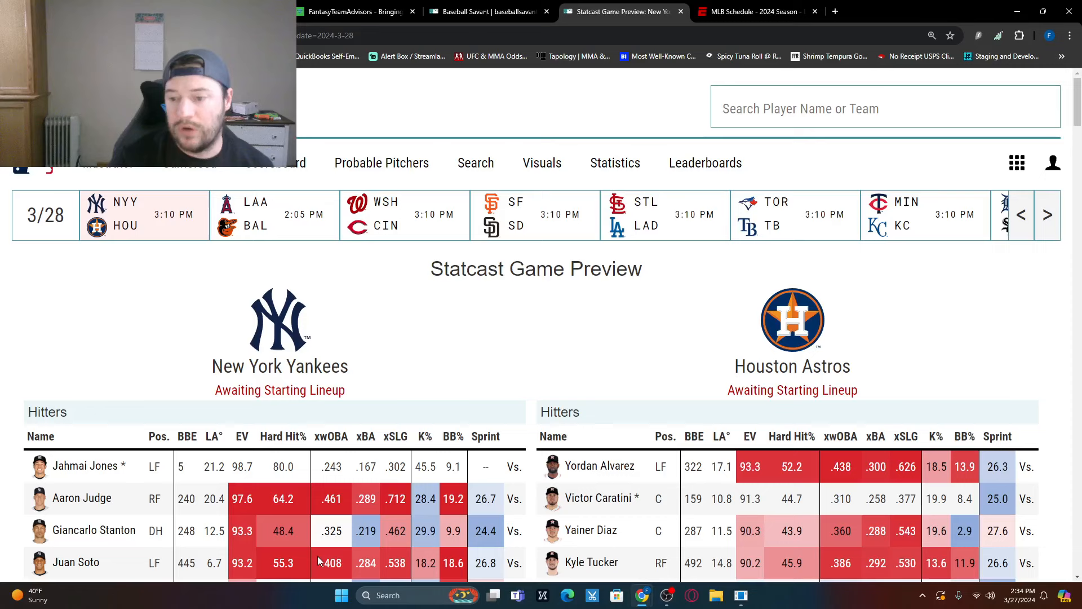
Step: Scroll through the Yankees and Astros hitters' Statcast tables in the NYY–HOU preview
scroll("down", 3)
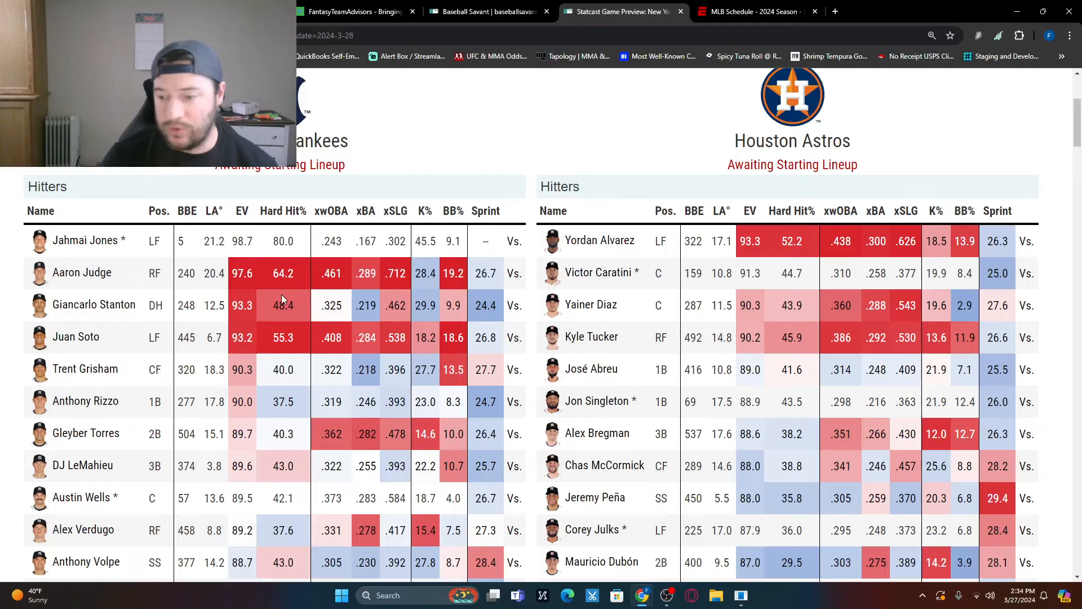
mouse_move(536, 325)
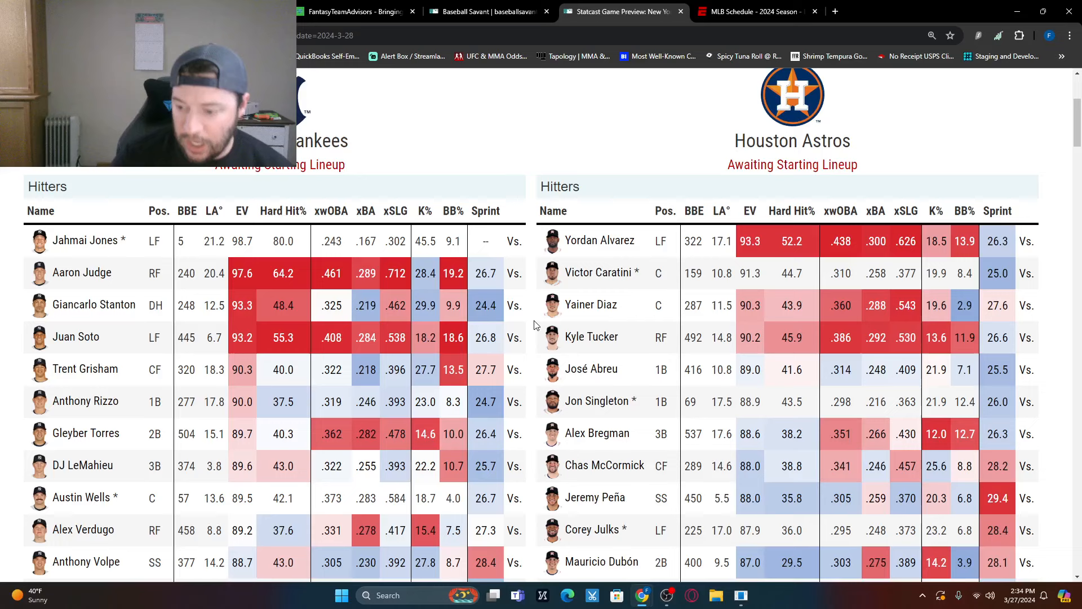
scroll("down", 3)
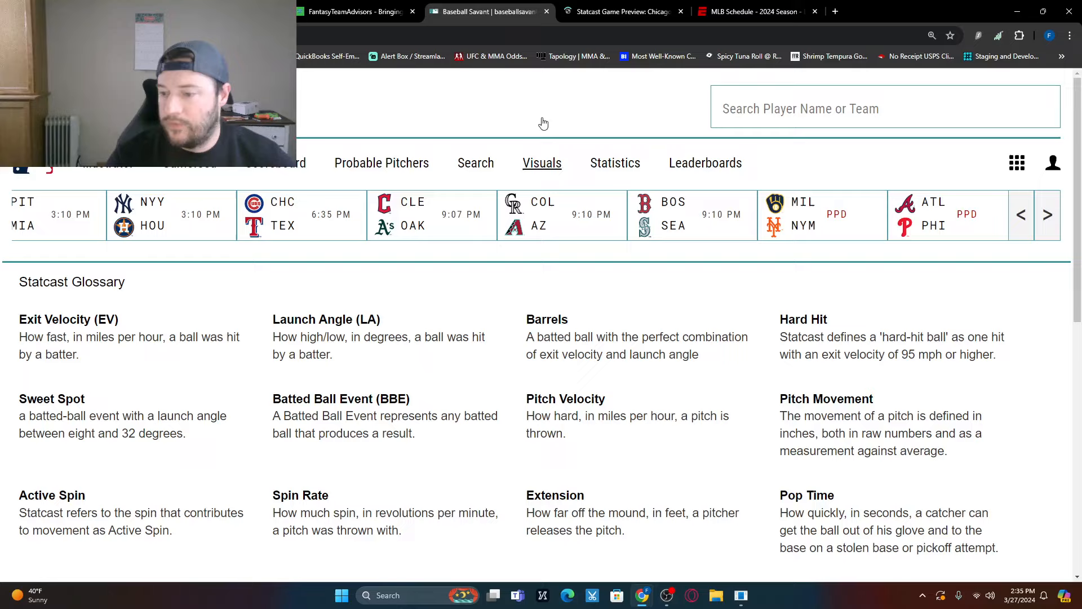
Step: Leave the Cubs–Rangers preview and scroll to the Guardians–Athletics hitters tables
left_click(619, 11)
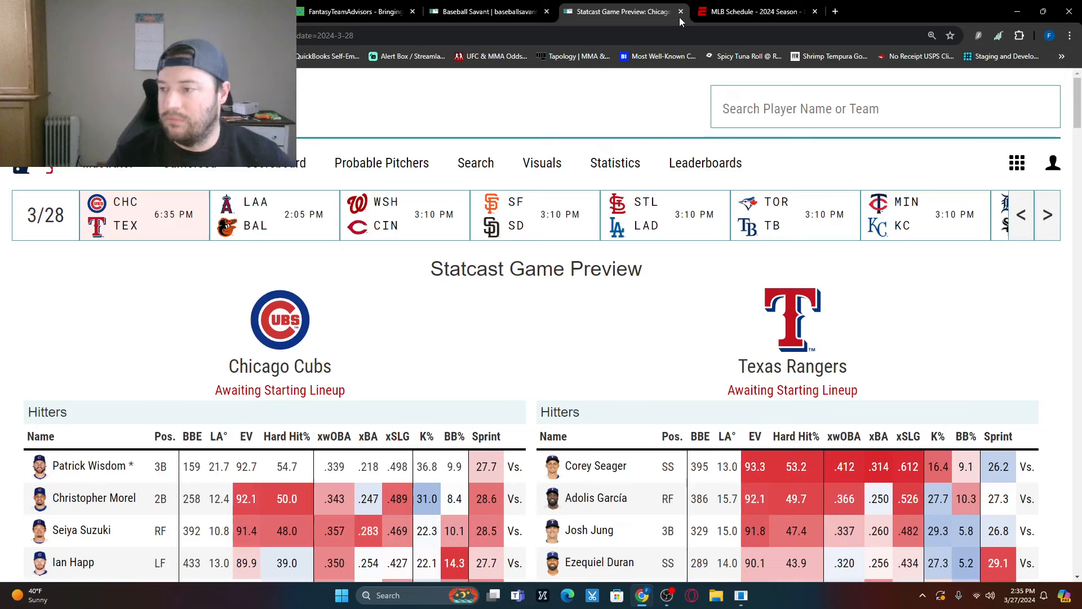
left_click(681, 11)
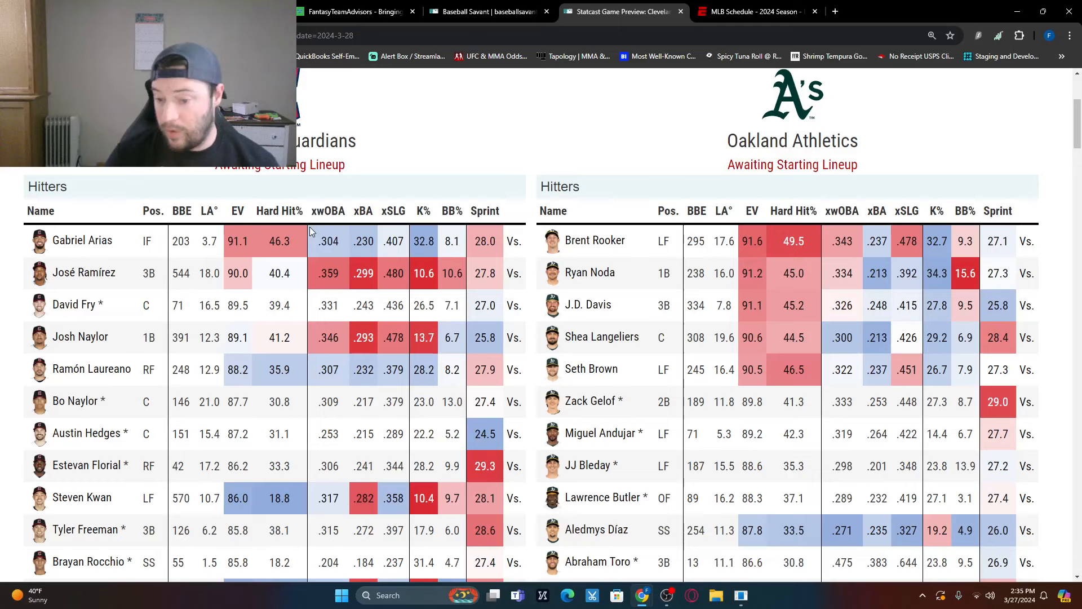
scroll("down", 3)
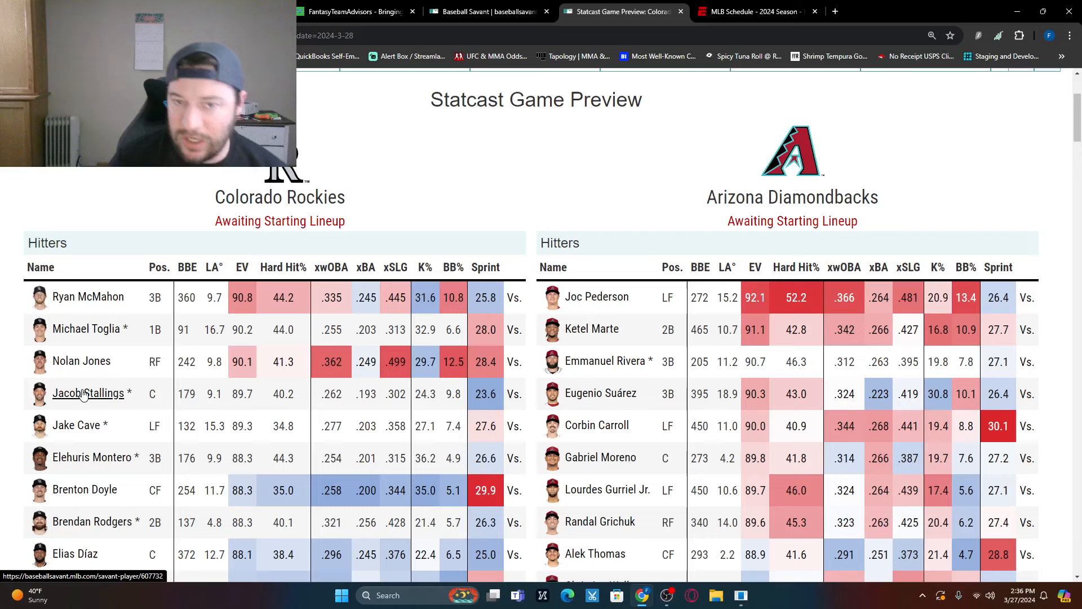
Step: Scroll the Rockies–Diamondbacks hitters from McMahon and Pederson down to Kris Bryant
scroll("down", 3)
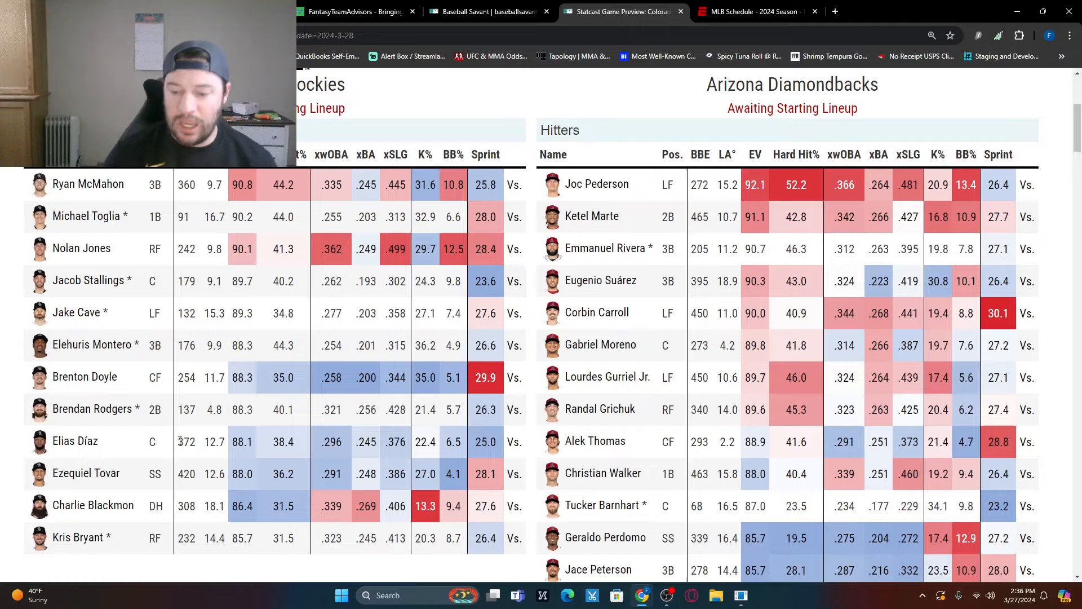
mouse_move(536, 264)
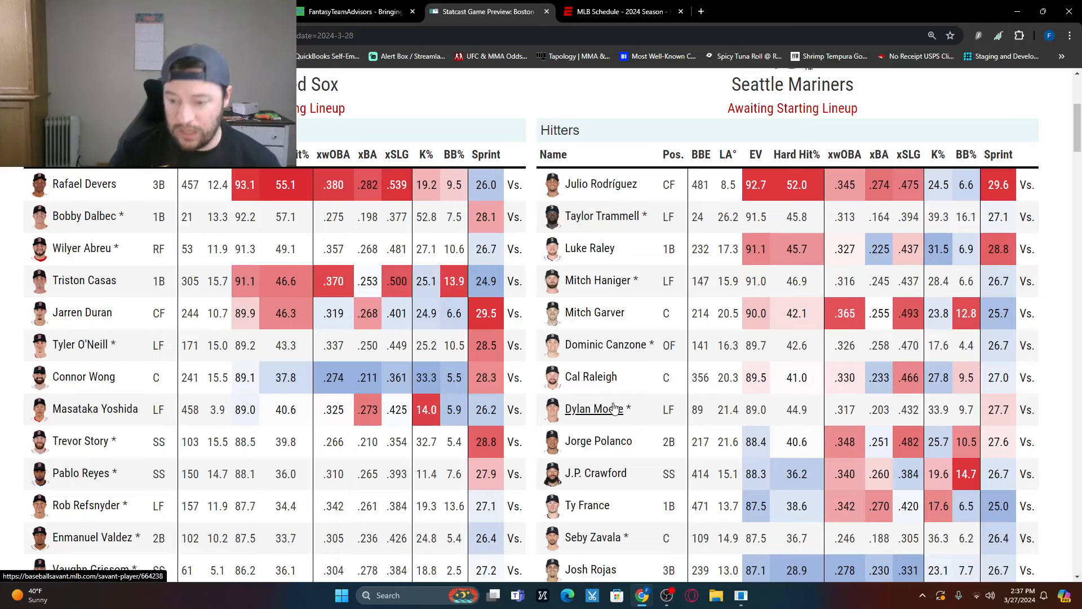
Step: Scroll through the Red Sox and Mariners hitters tables in the BOS–SEA preview
scroll("down", 3)
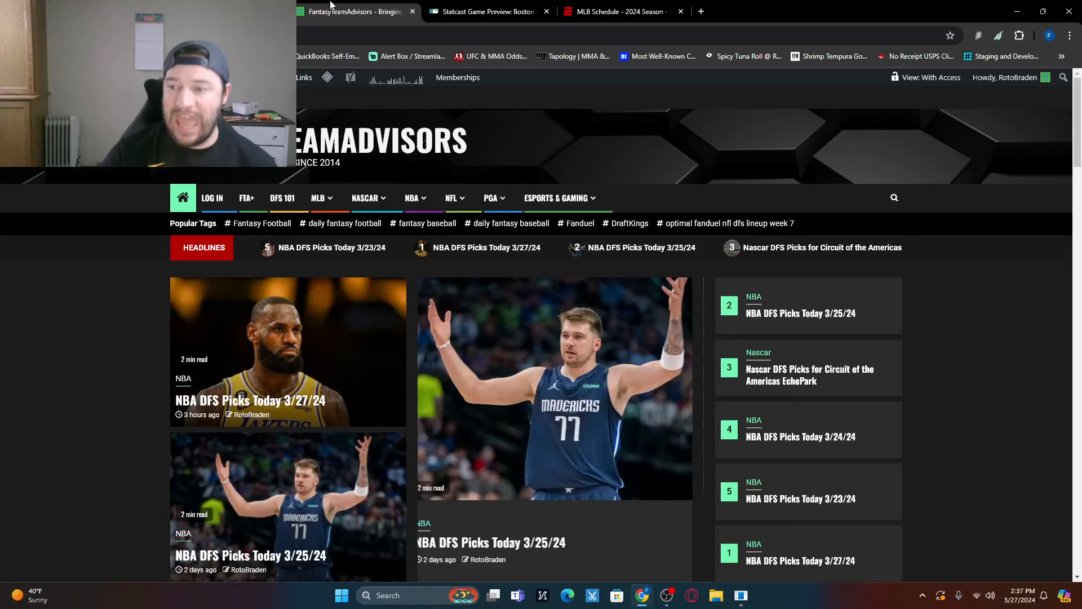
Step: From the FantasyTeamAdvisors homepage navigation, reveal the NFL tools and reports menu
left_click(318, 198)
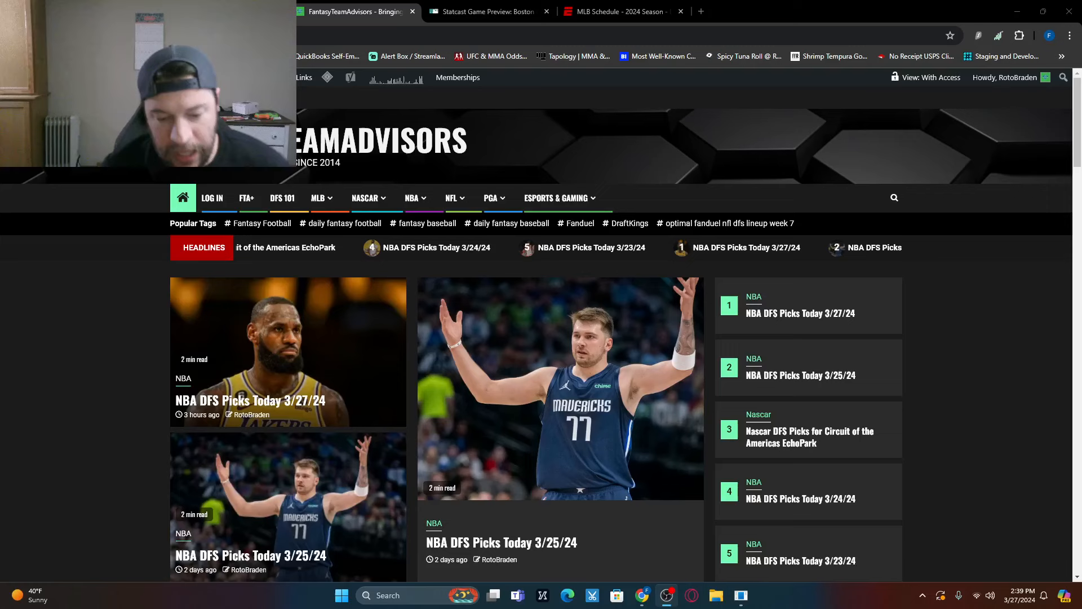
left_click(413, 197)
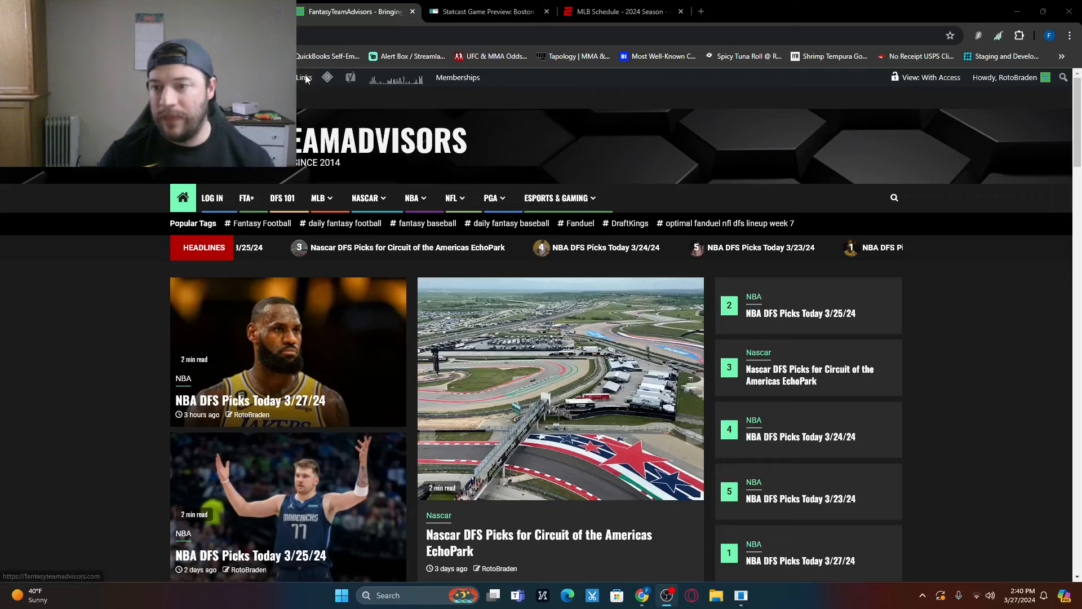
left_click(451, 198)
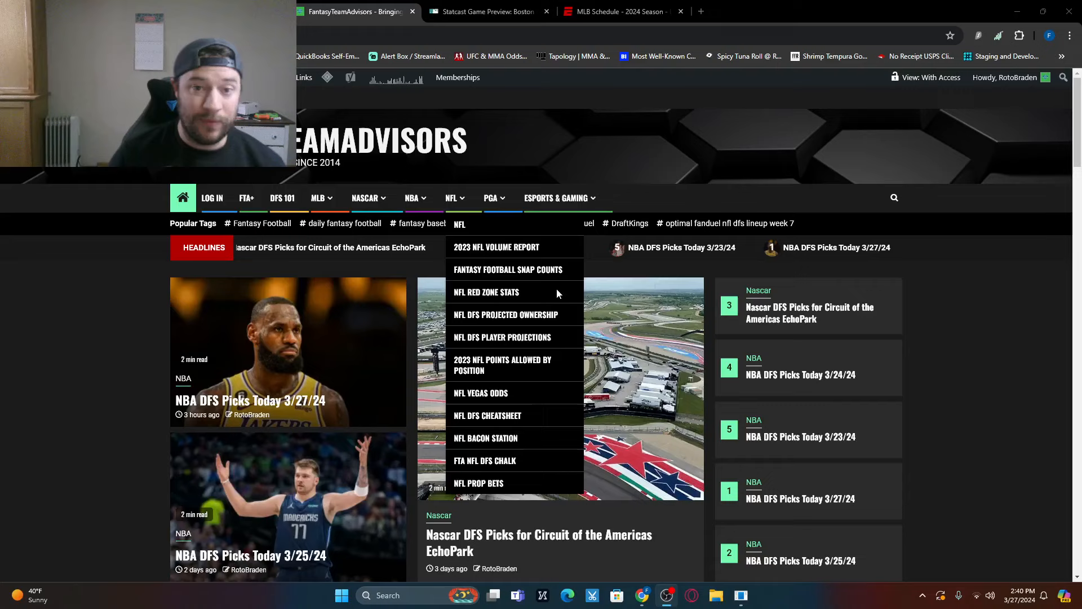